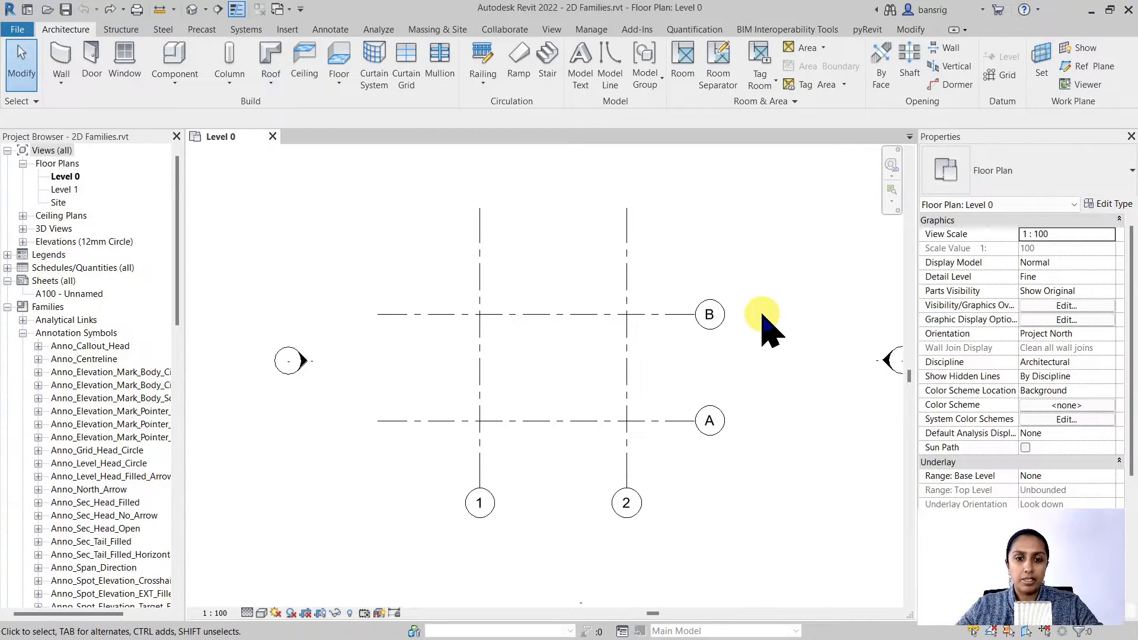
{"action": "mouse_move", "coordinate": [504, 540]}
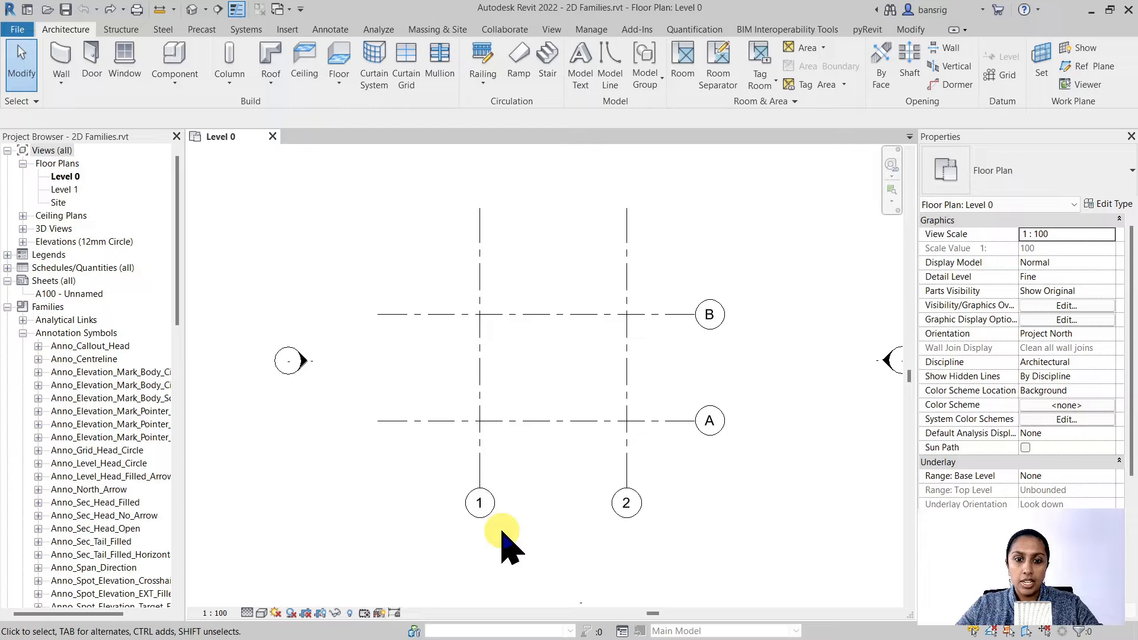
{"action": "mouse_move", "coordinate": [482, 367]}
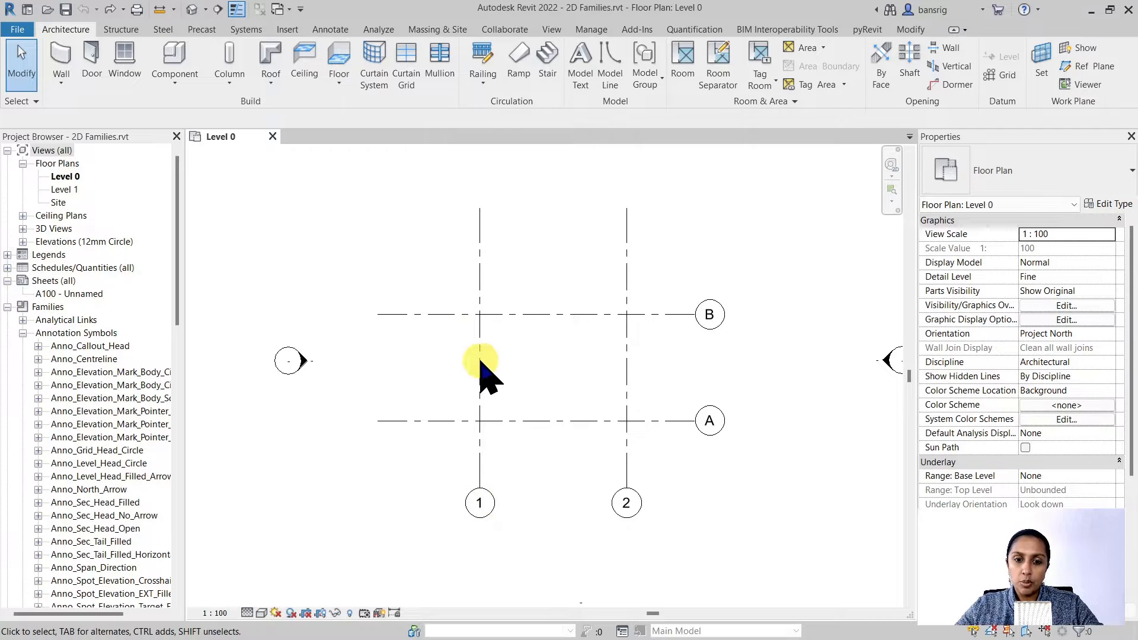
Select grid 1 and inspect its 6.5mm Bubble type's Symbol and End Segment colour settings
{"action": "left_click", "coordinate": [479, 362]}
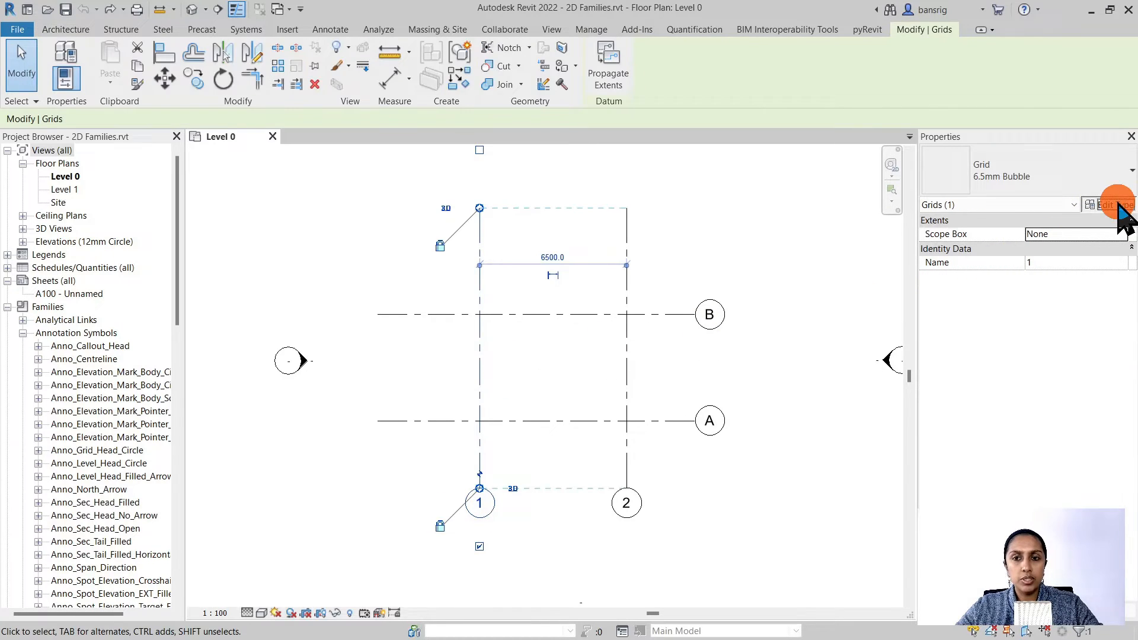
{"action": "left_click", "coordinate": [1110, 204]}
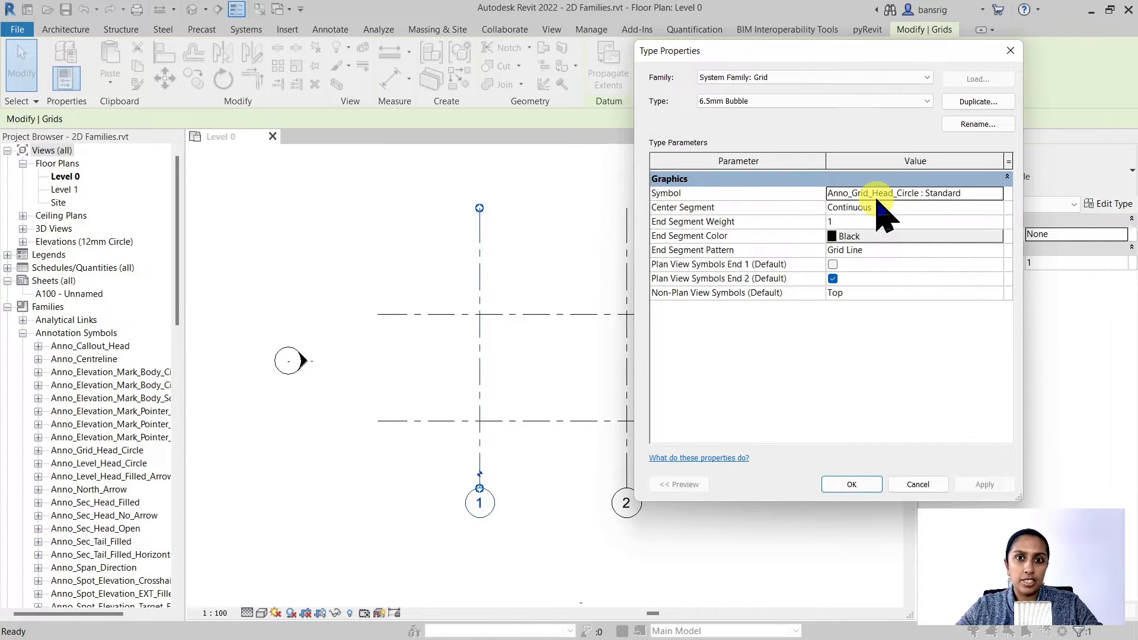
{"action": "left_click", "coordinate": [870, 193]}
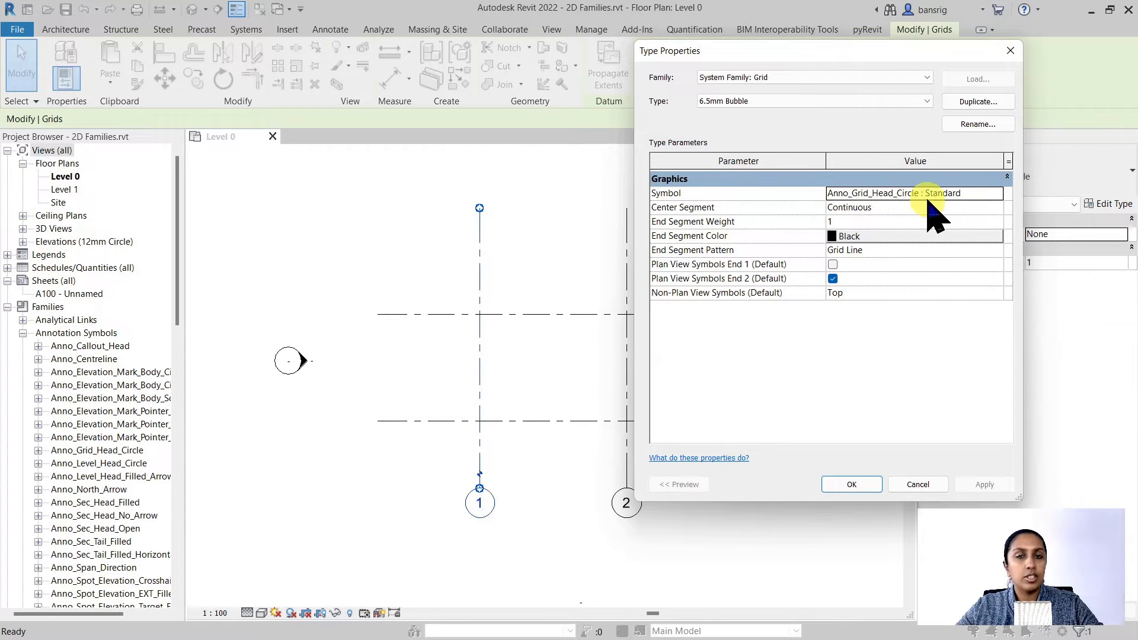
{"action": "mouse_move", "coordinate": [860, 221]}
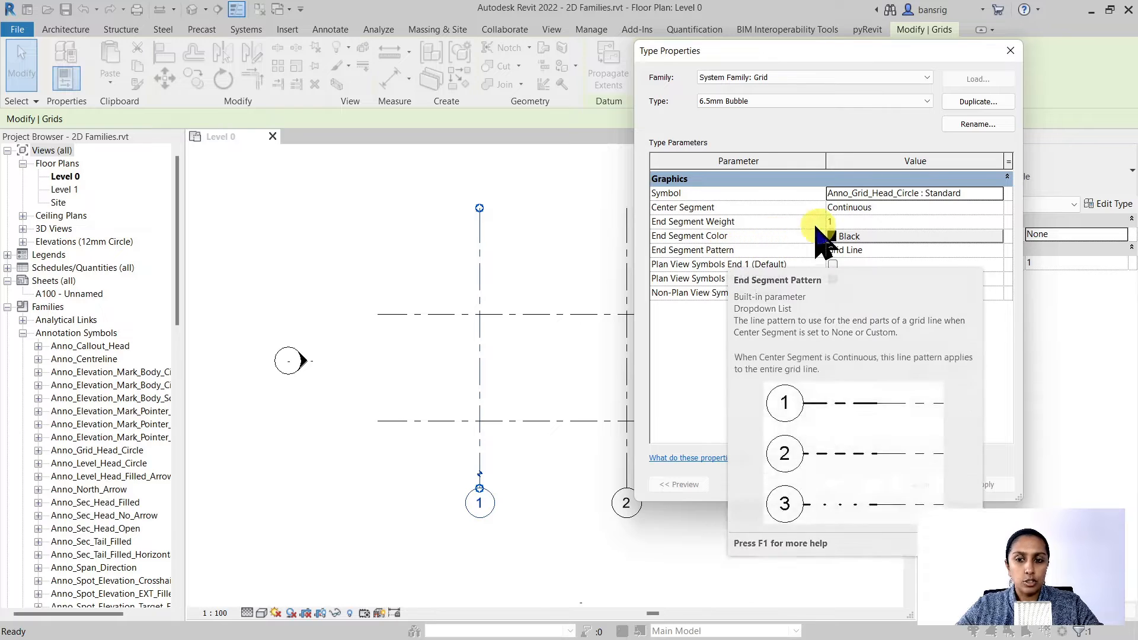
{"action": "left_click", "coordinate": [847, 236]}
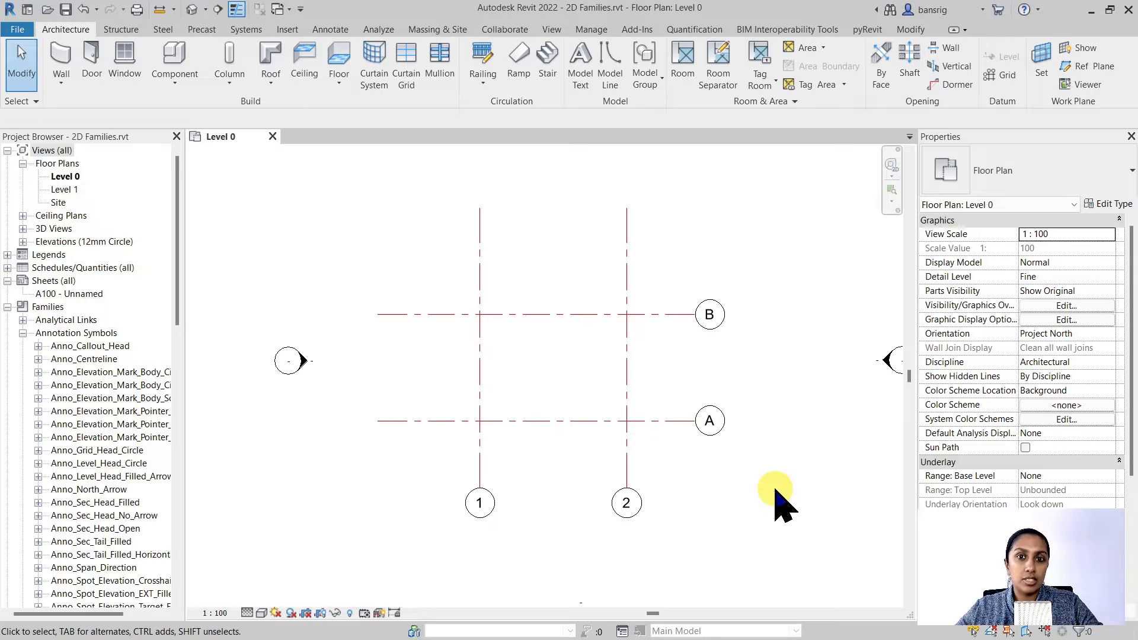
{"action": "mouse_move", "coordinate": [263, 563]}
{"action": "type", "text": "25"}
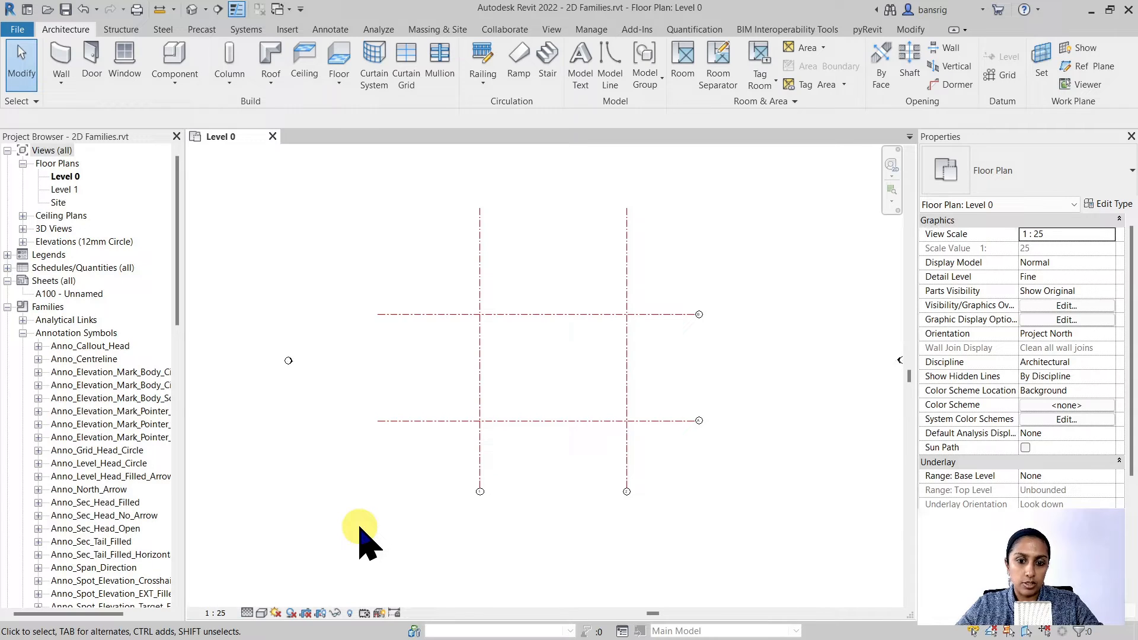
{"action": "mouse_move", "coordinate": [359, 548]}
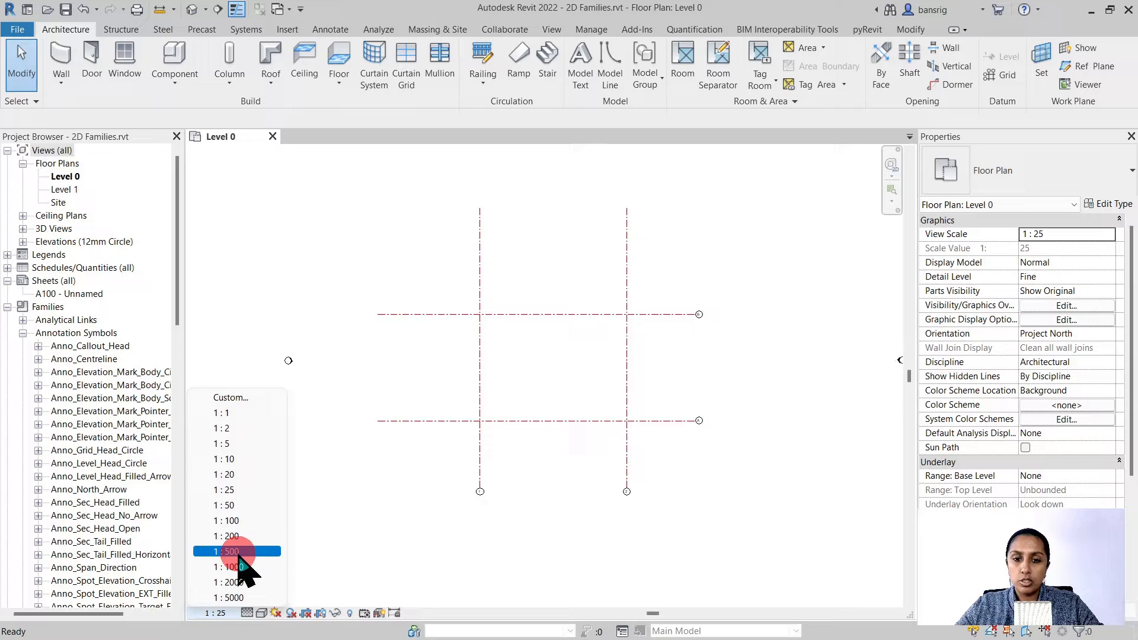
Pick a Level 0 view scale from the View Control Bar scale list
{"action": "left_click", "coordinate": [230, 552]}
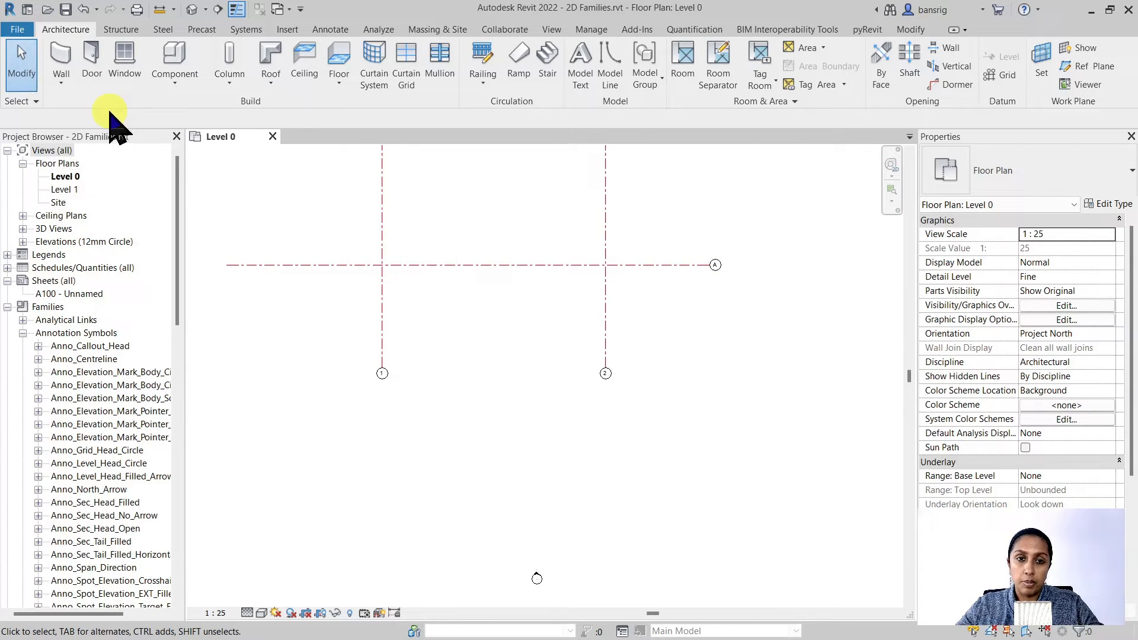
Create a new family from the Annotations 'Metric Grid Head.rft' template
{"action": "left_click", "coordinate": [17, 29]}
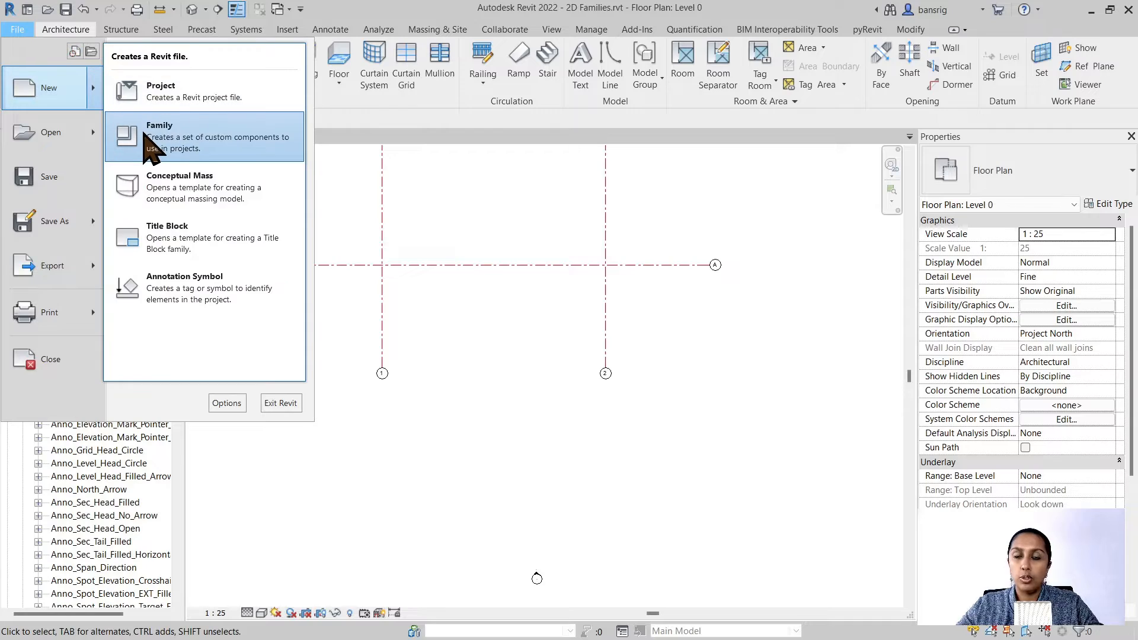
{"action": "left_click", "coordinate": [158, 125]}
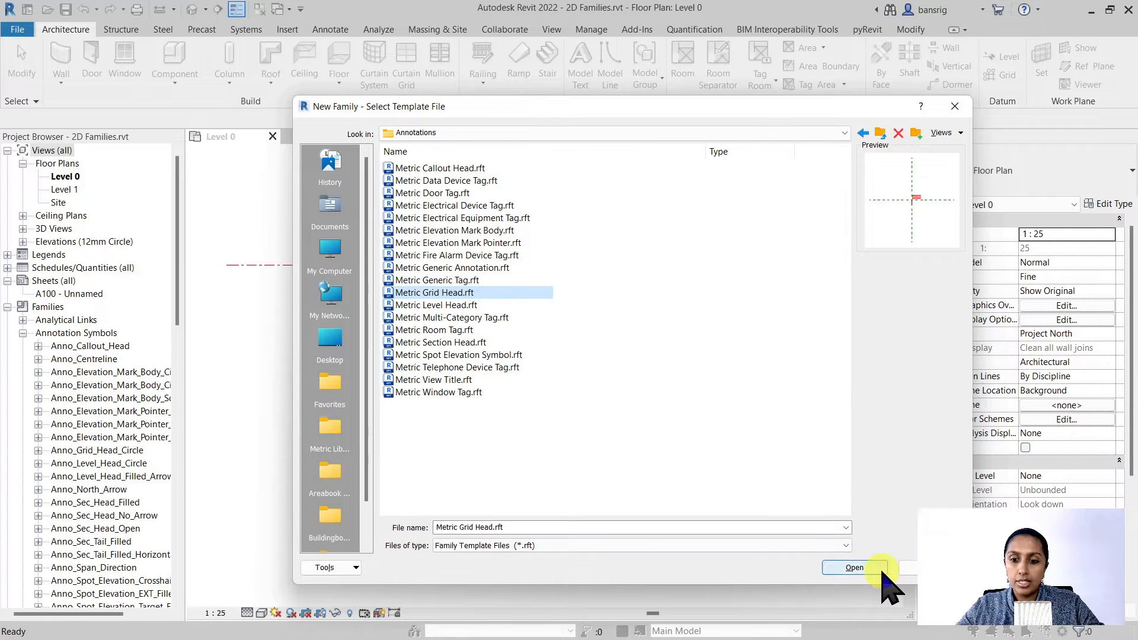
{"action": "left_click", "coordinate": [853, 568]}
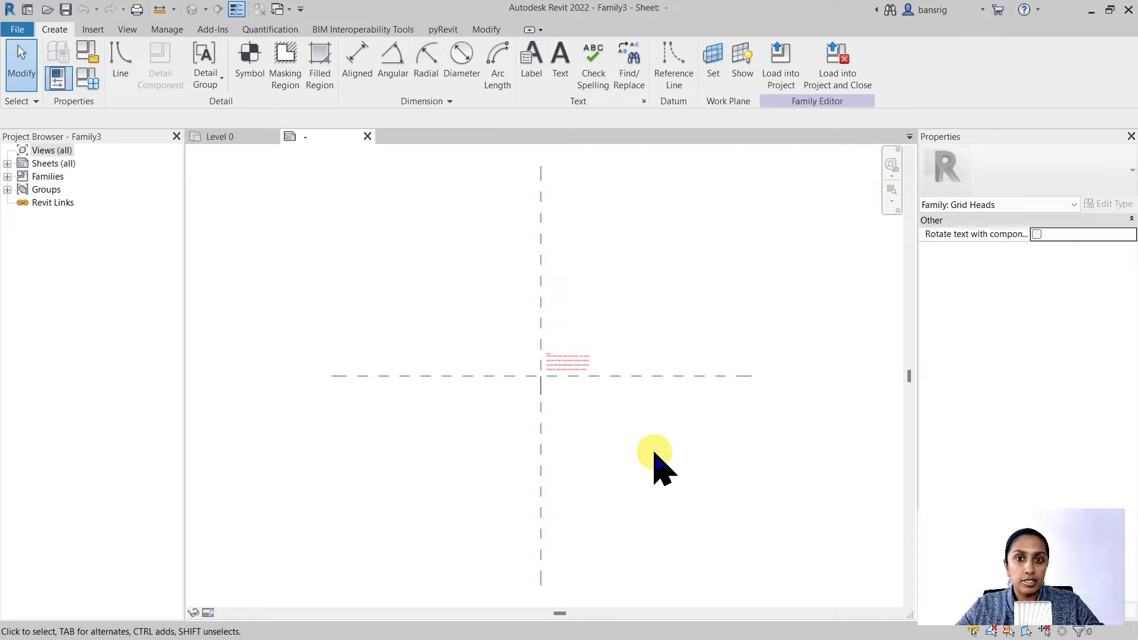
{"action": "mouse_move", "coordinate": [606, 450]}
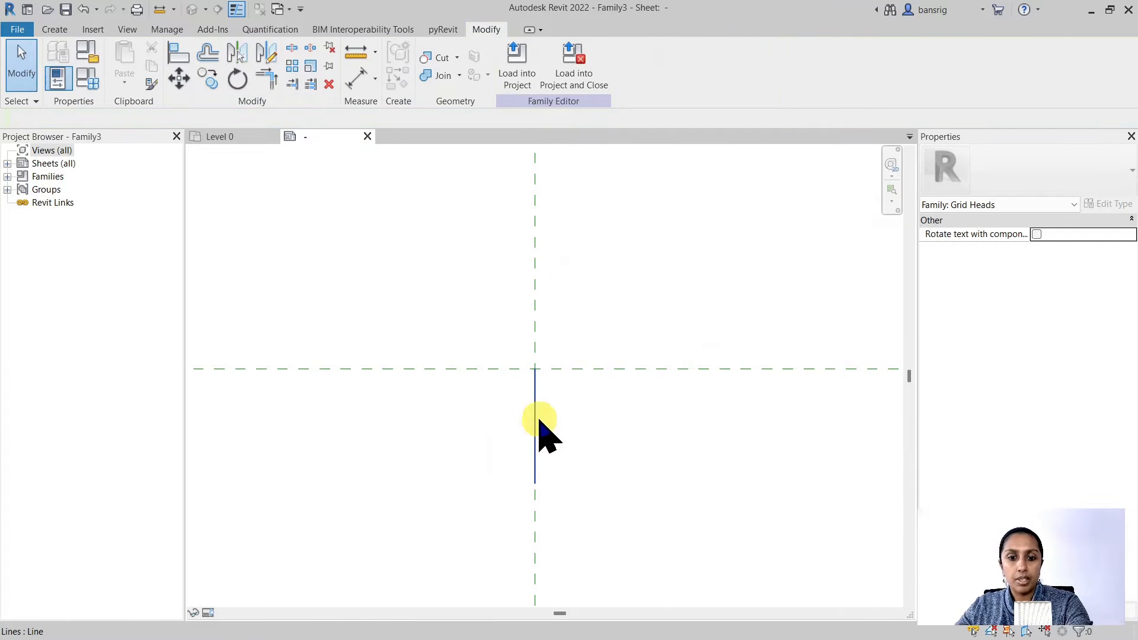
{"action": "mouse_move", "coordinate": [650, 428]}
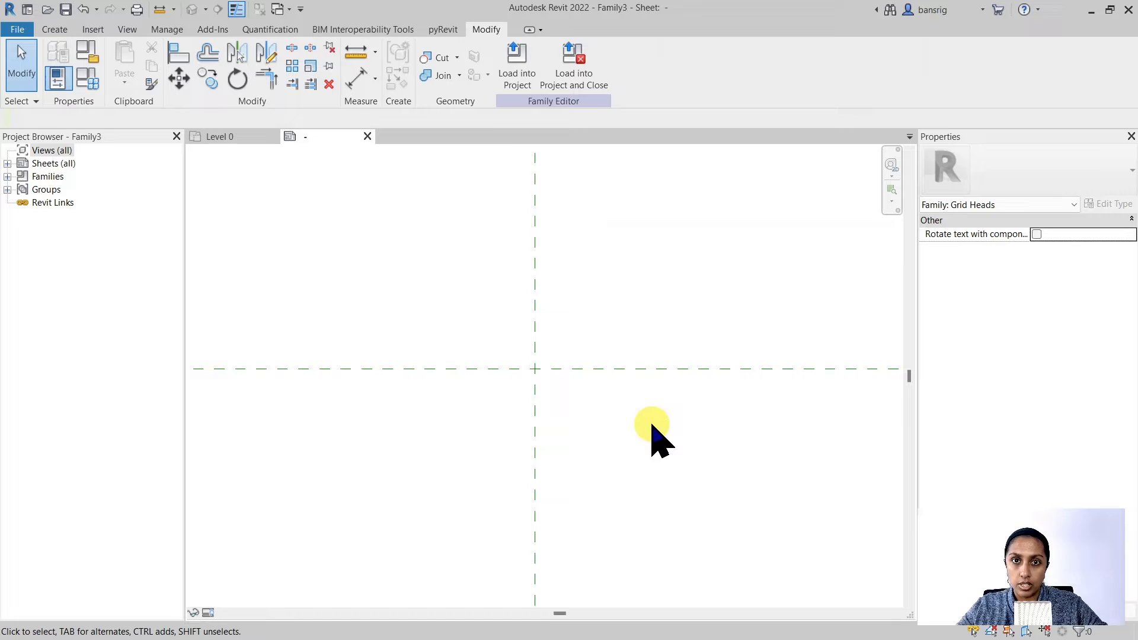
Sketch a hexagonal detail line with Inscribed Polygon at the reference plane intersection
{"action": "left_click", "coordinate": [55, 29]}
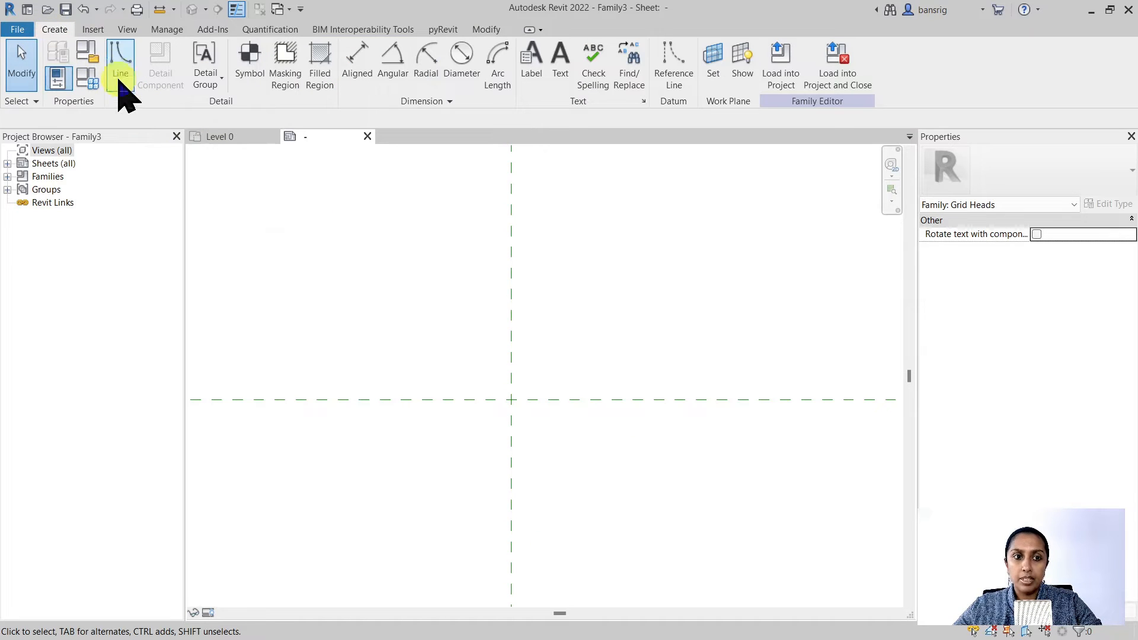
{"action": "left_click", "coordinate": [119, 58]}
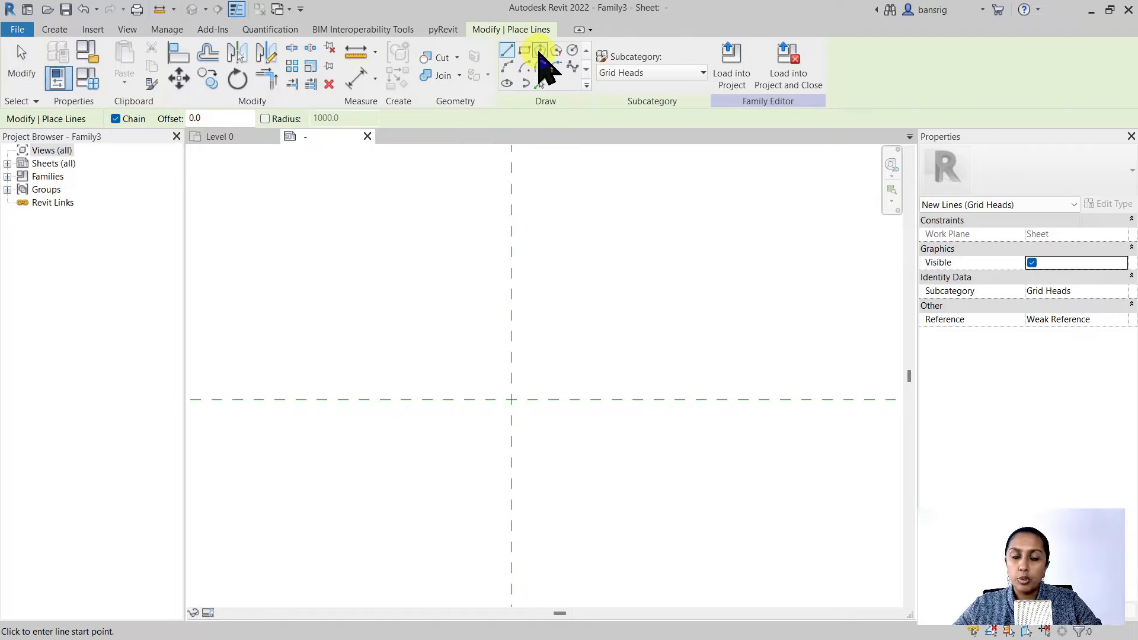
{"action": "left_click", "coordinate": [540, 50]}
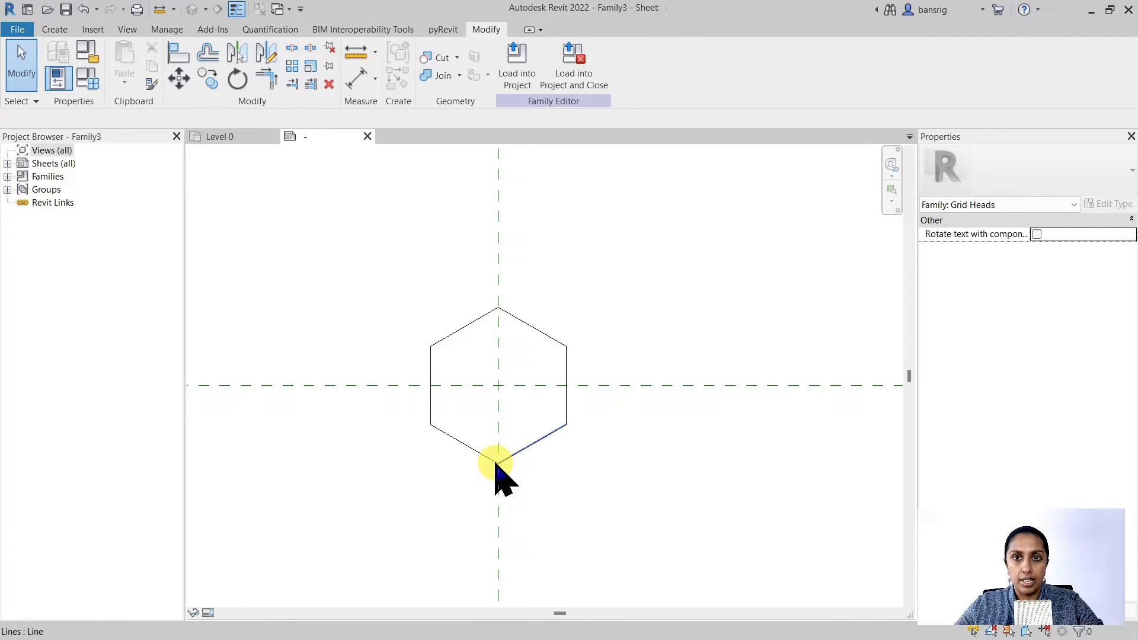
{"action": "left_click", "coordinate": [54, 29]}
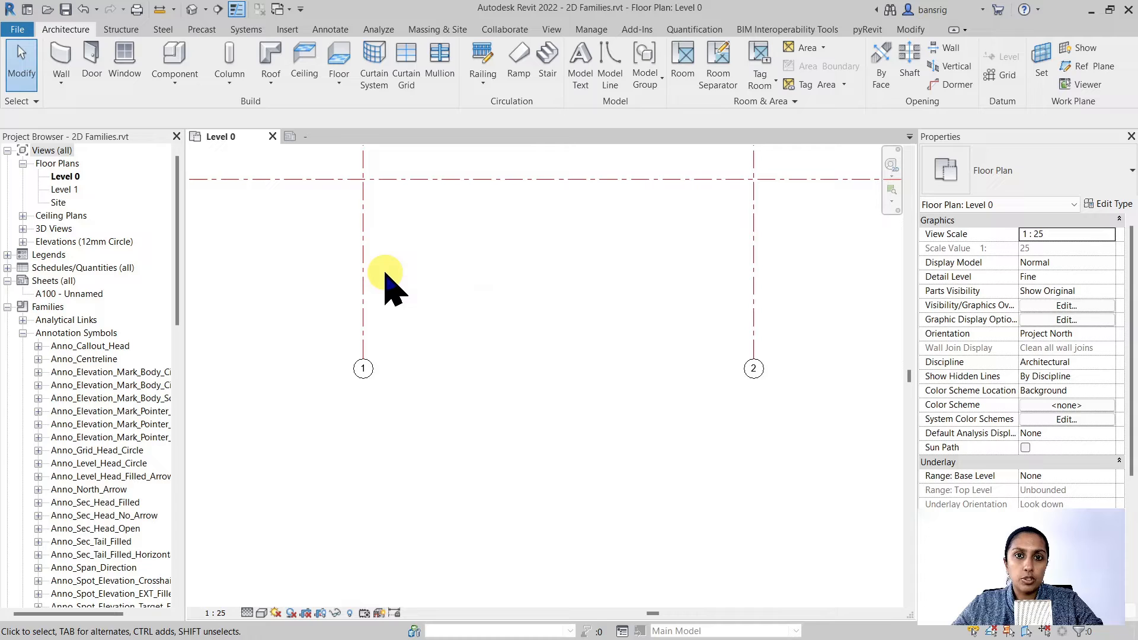
{"action": "mouse_move", "coordinate": [377, 323]}
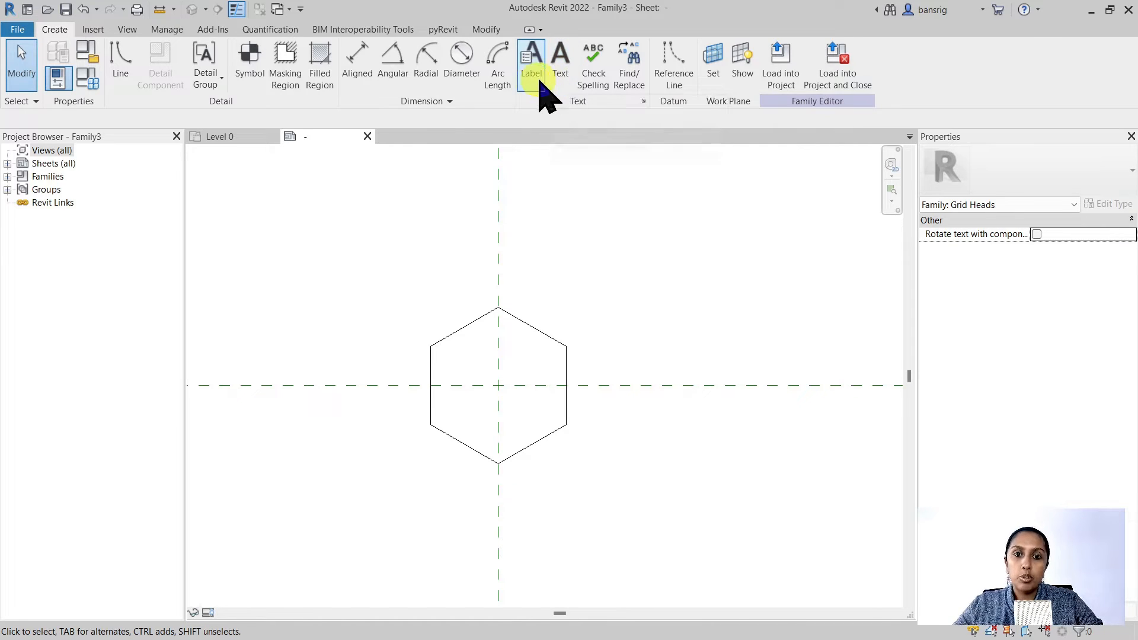
{"action": "mouse_move", "coordinate": [533, 61]}
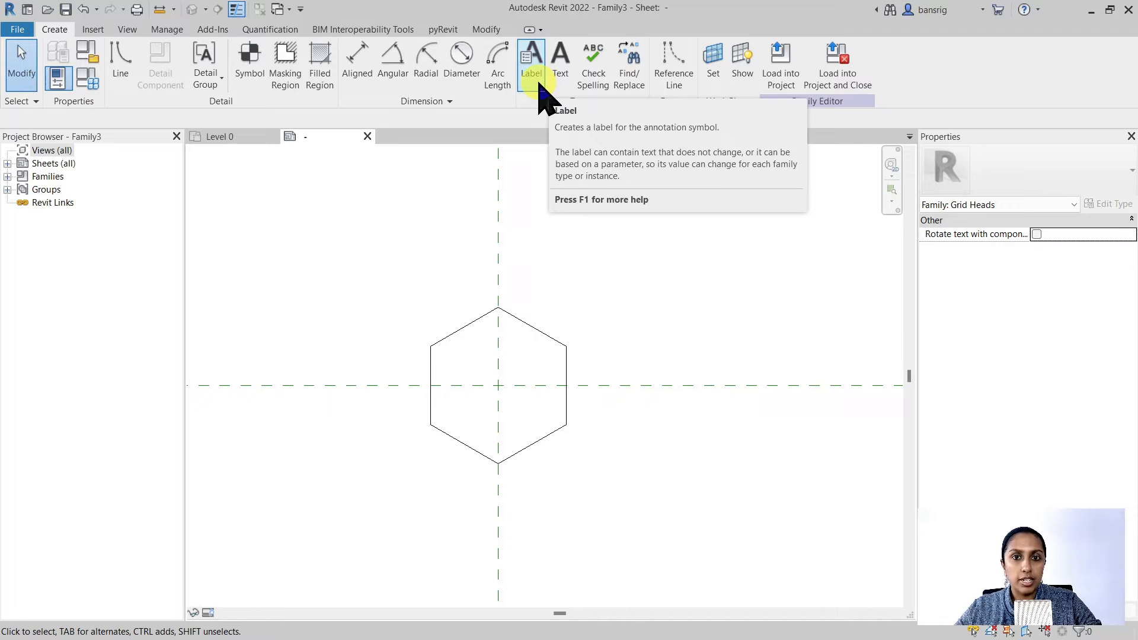
Place a centre-aligned label showing the Name parameter, sample value W, at the hexagon centre
{"action": "left_click", "coordinate": [531, 61]}
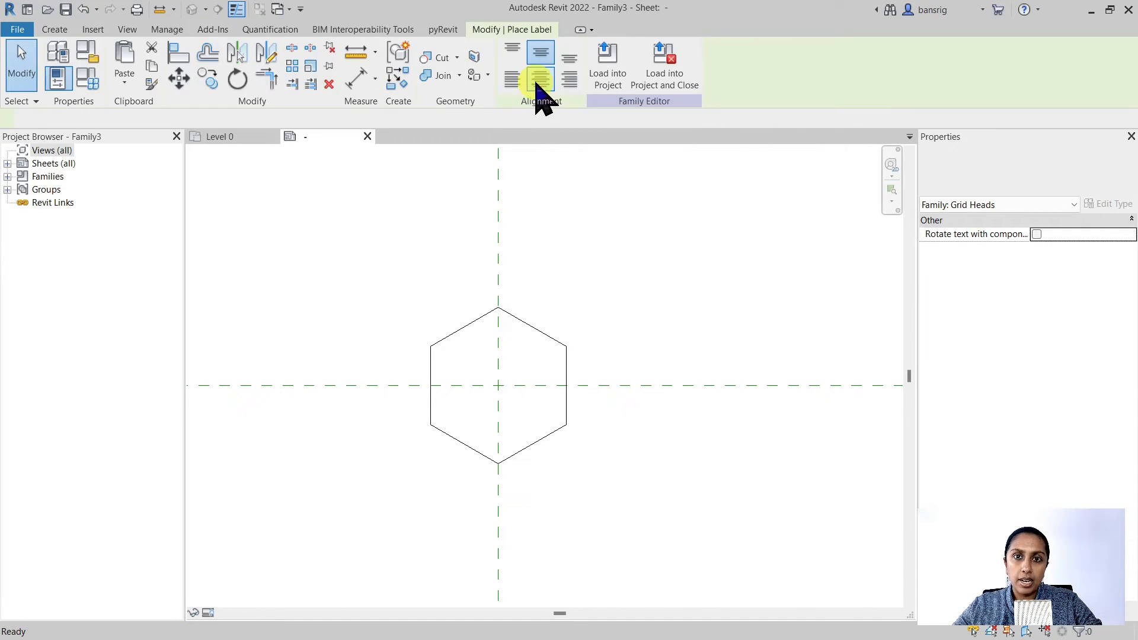
{"action": "left_click", "coordinate": [497, 384]}
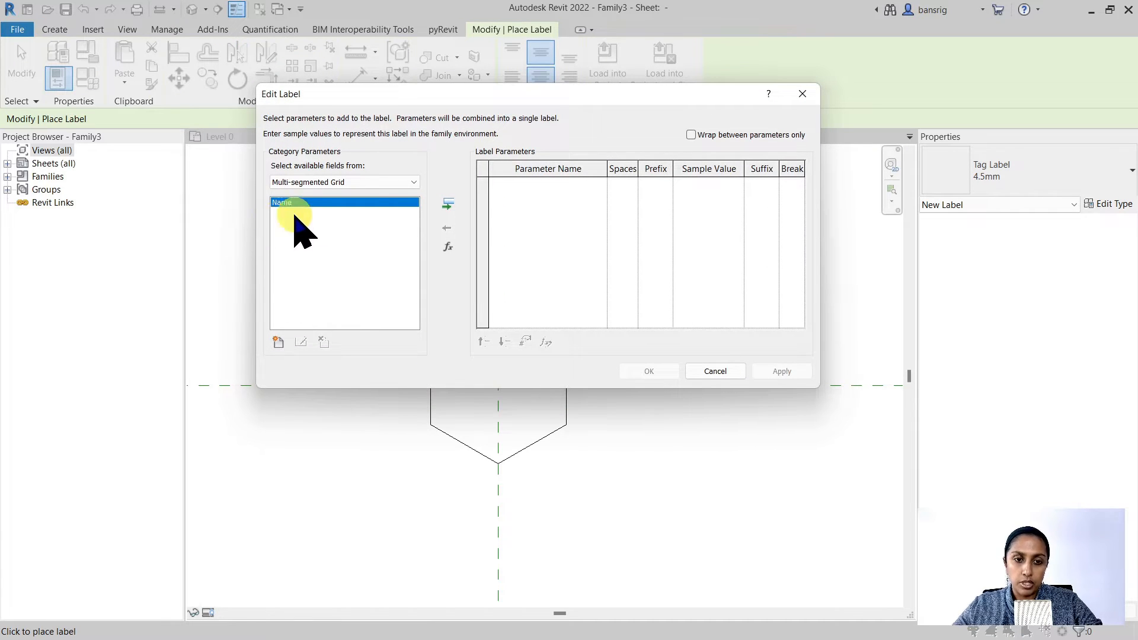
{"action": "left_click", "coordinate": [448, 204]}
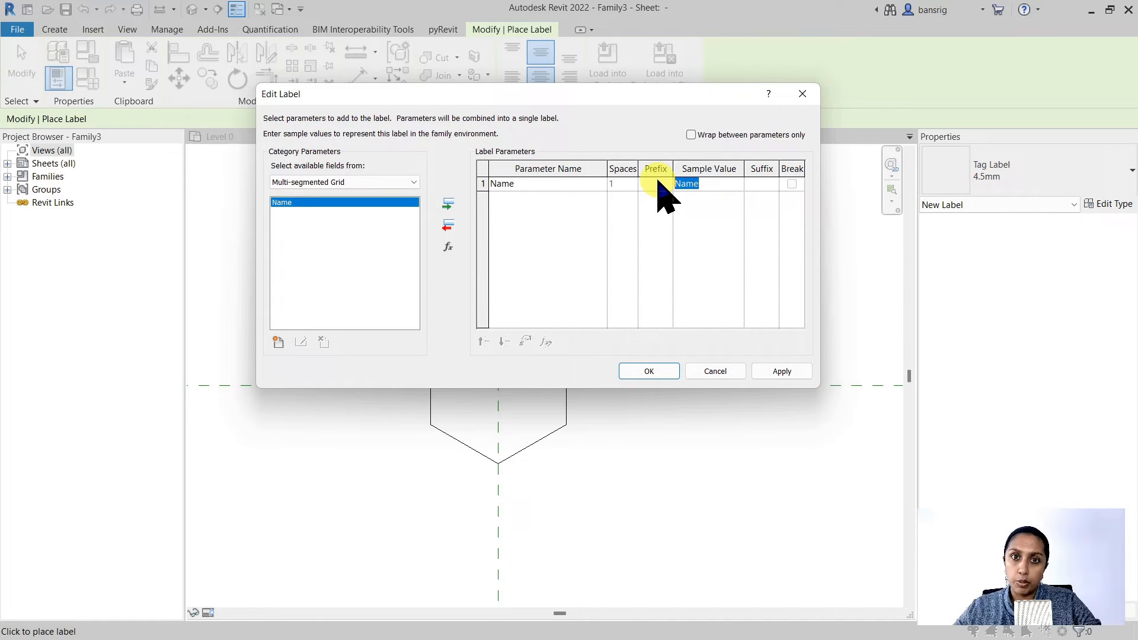
{"action": "type", "text": "W"}
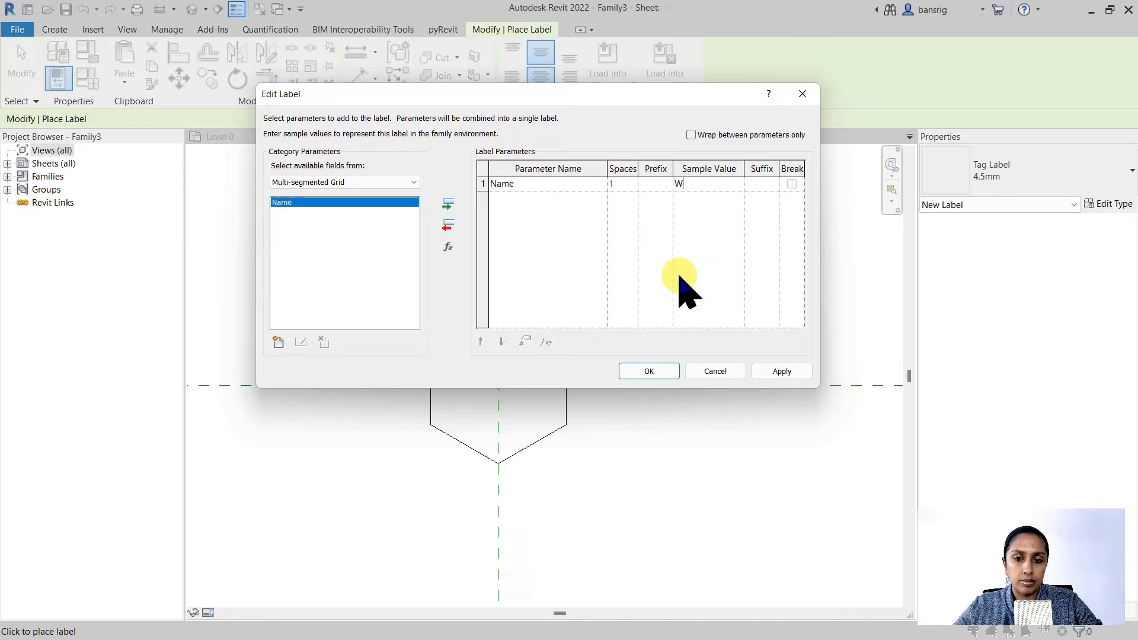
{"action": "left_click", "coordinate": [647, 371]}
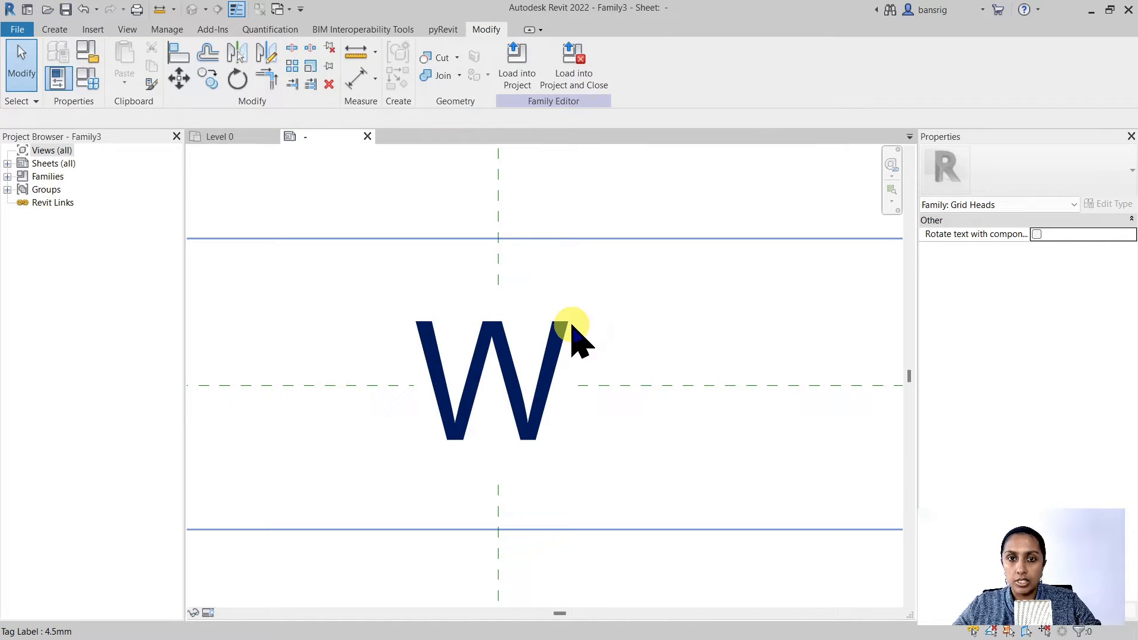
{"action": "mouse_move", "coordinate": [573, 330]}
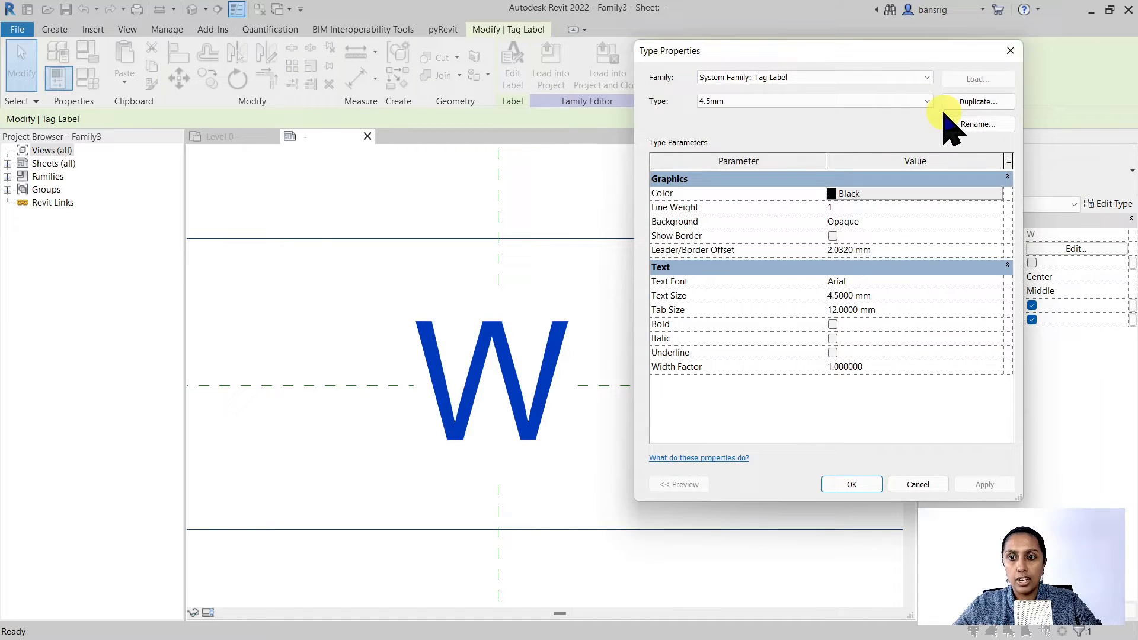
Duplicate the label type as 2.5mm with 2.5 mm text and a transparent background
{"action": "left_click", "coordinate": [977, 101]}
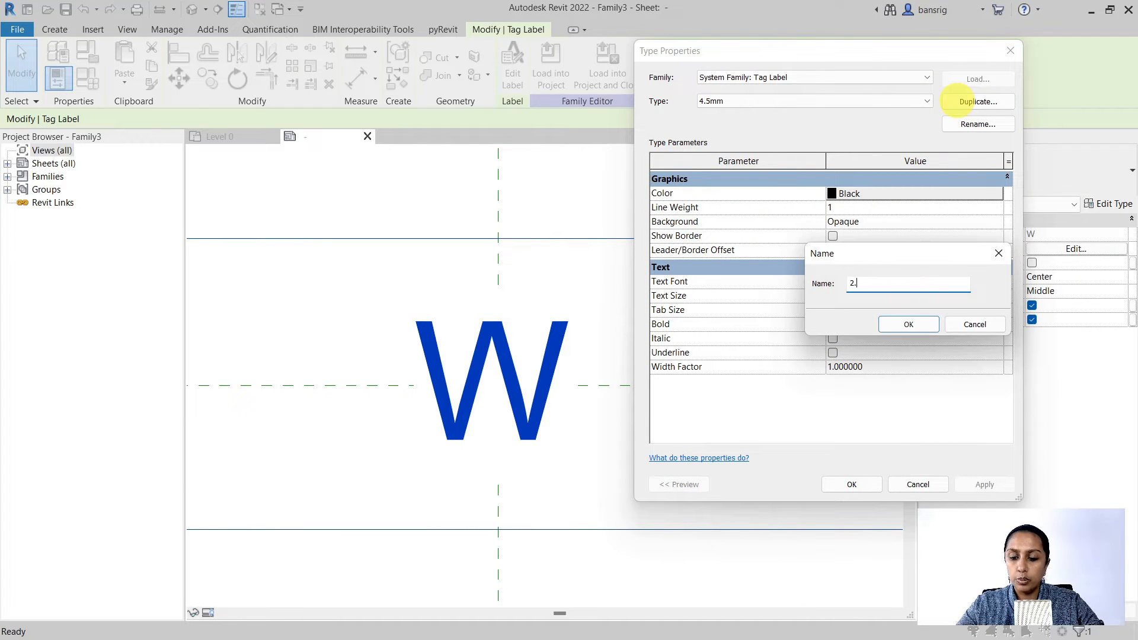
{"action": "left_click", "coordinate": [908, 323]}
{"action": "type", "text": "2"}
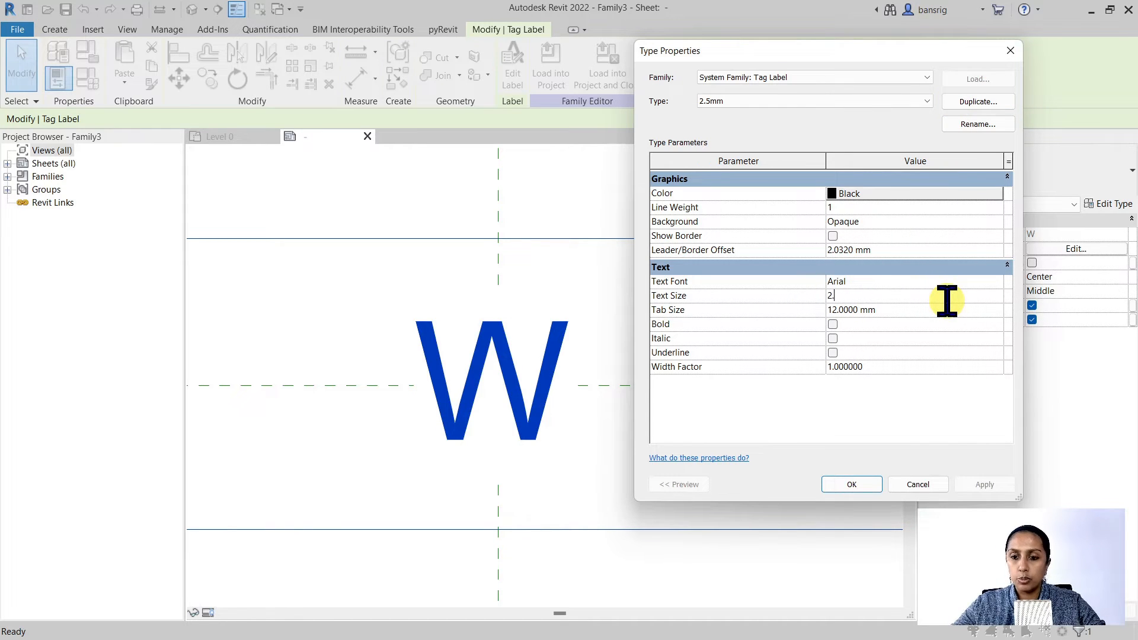
{"action": "type", "text": ".5"}
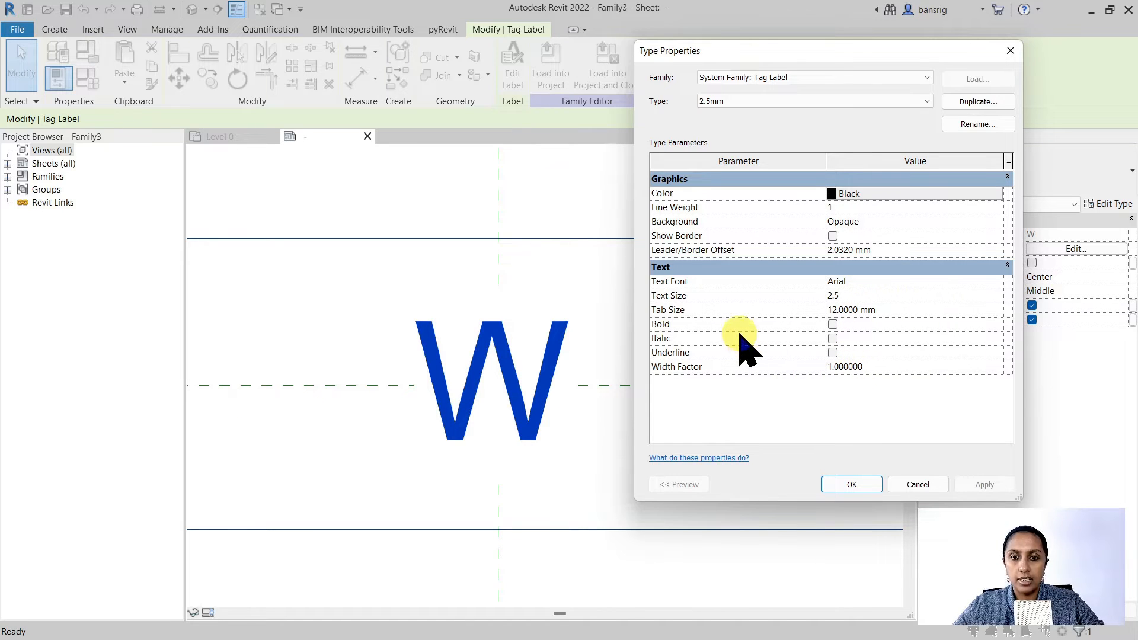
{"action": "left_click", "coordinate": [996, 221]}
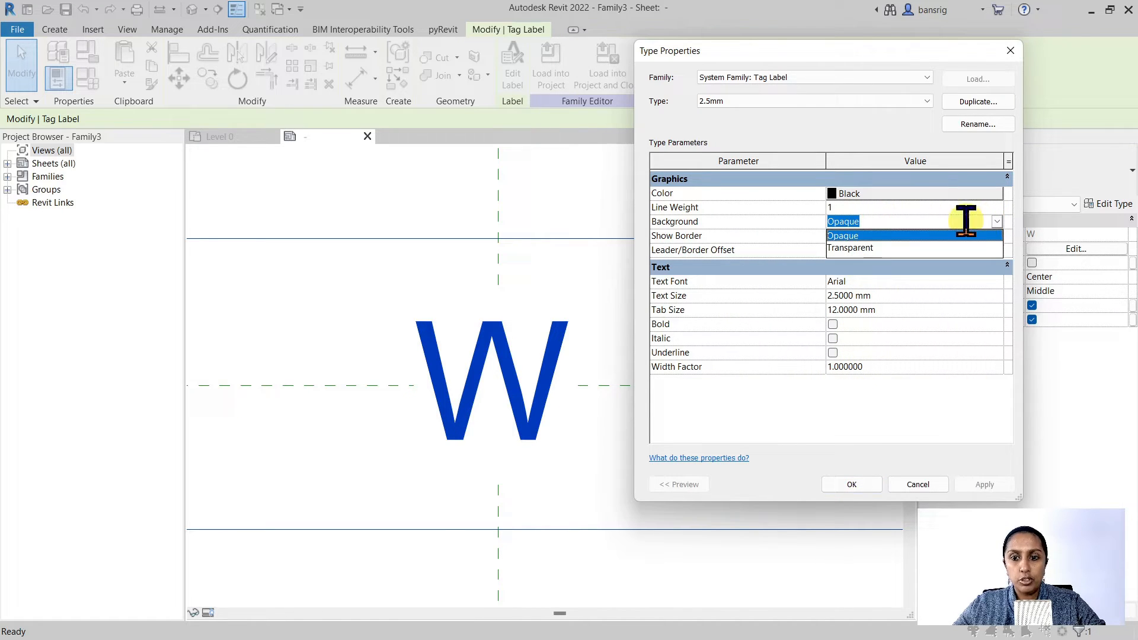
{"action": "left_click", "coordinate": [849, 248]}
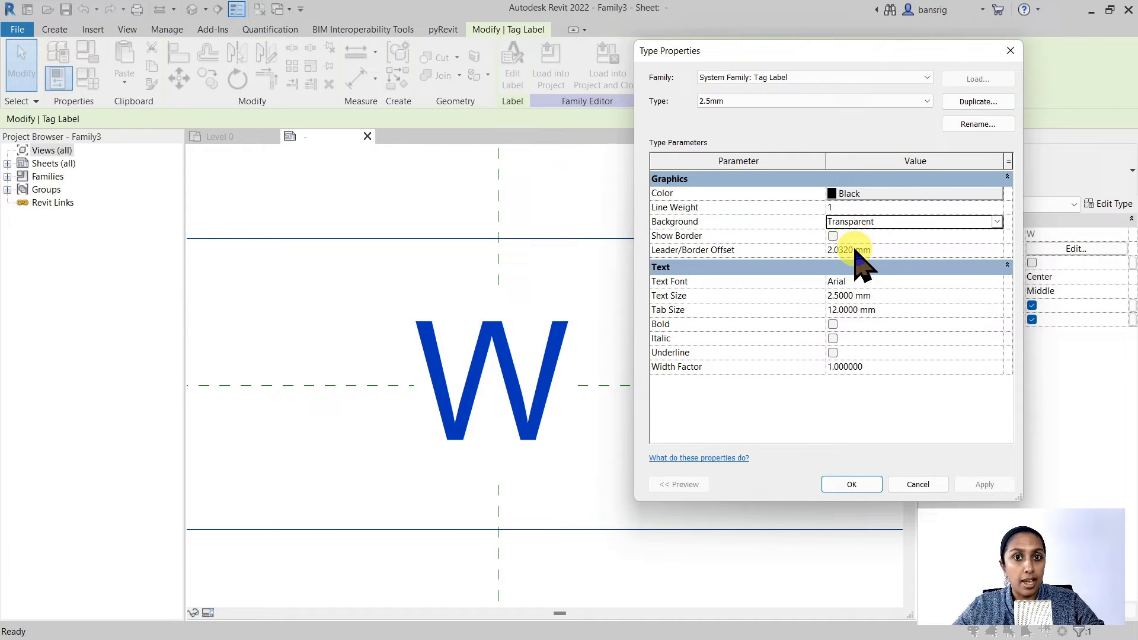
{"action": "left_click", "coordinate": [852, 484]}
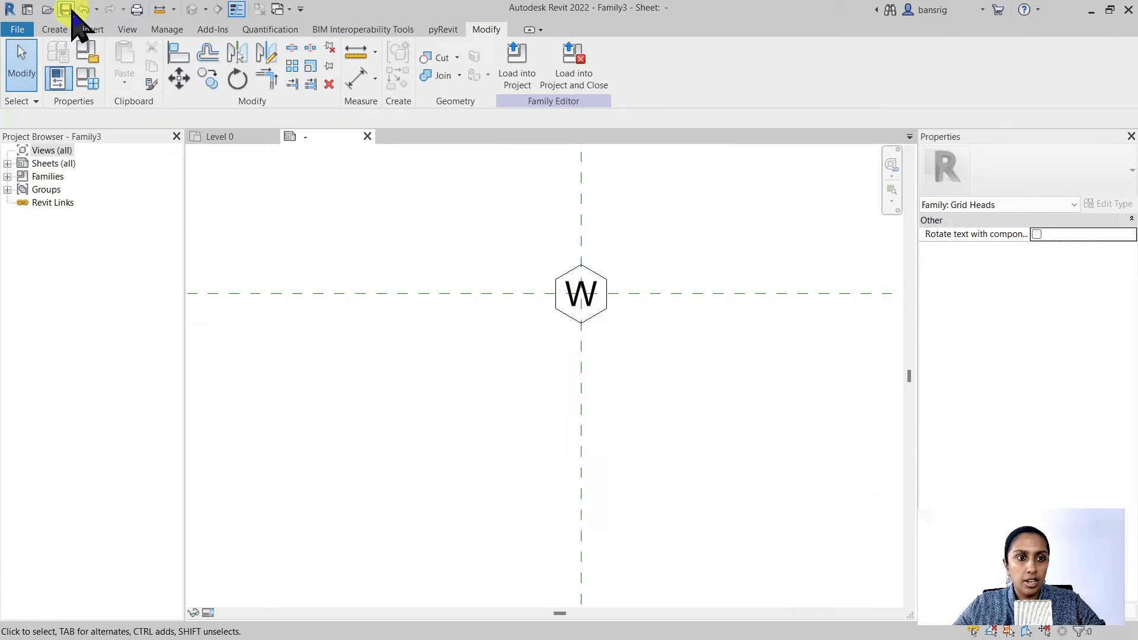
Save the grid head family as 'Grid Head_Hexagon'
{"action": "left_click", "coordinate": [66, 9]}
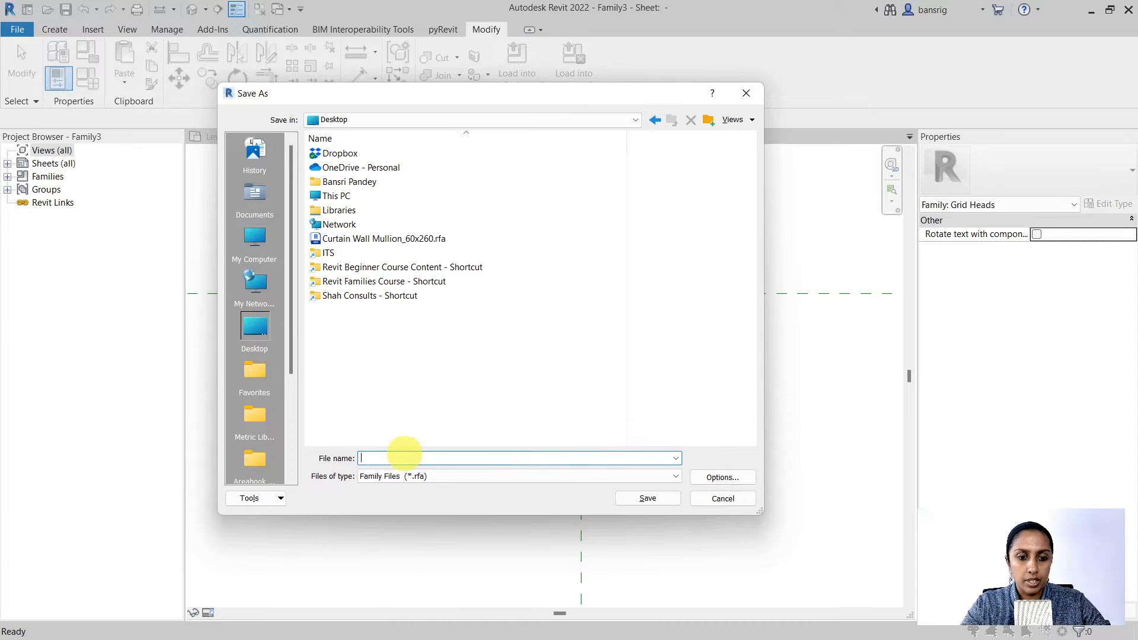
{"action": "type", "text": "Grid Head"}
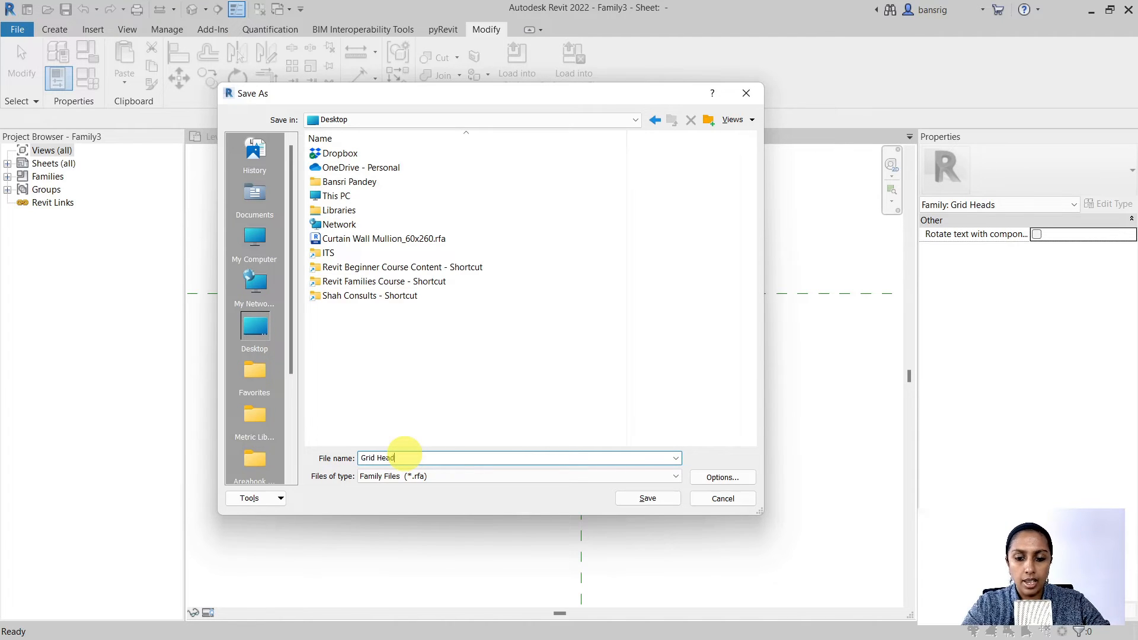
{"action": "type", "text": "_Hexagon"}
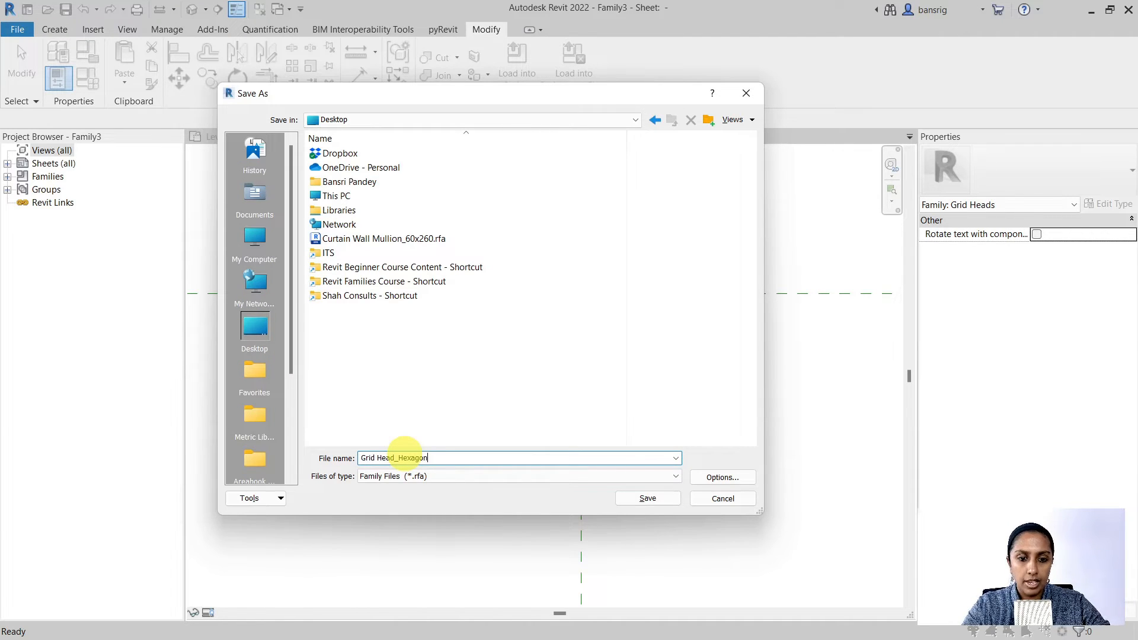
{"action": "left_click", "coordinate": [646, 498]}
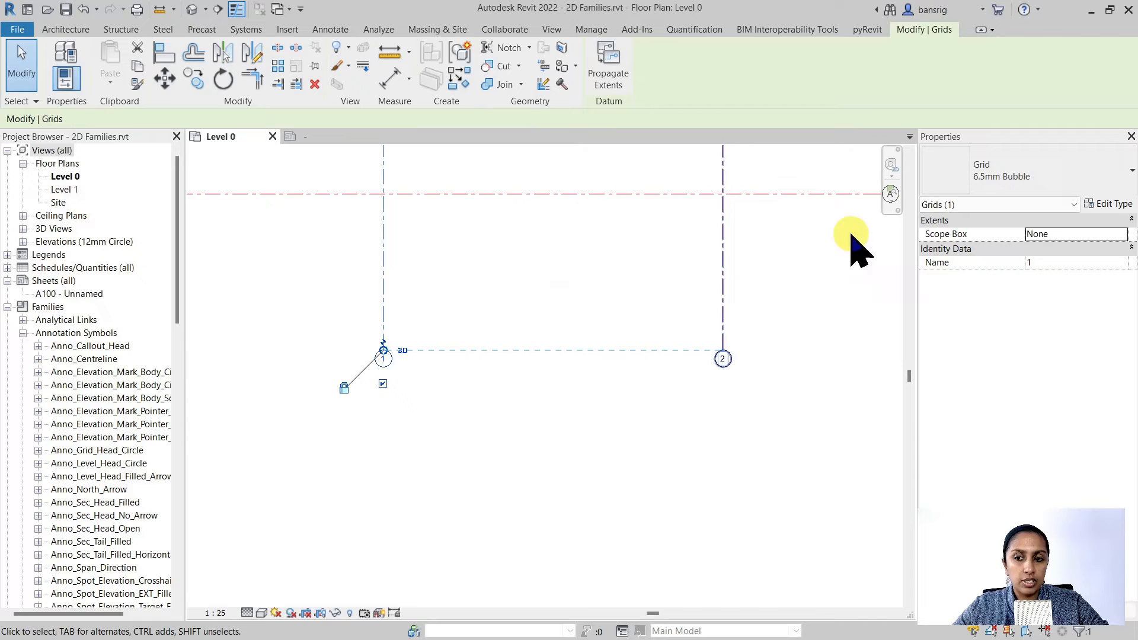
Duplicate grid 1's type as Custom Grid using the Grid Head_Hexagon symbol
{"action": "left_click", "coordinate": [1113, 203]}
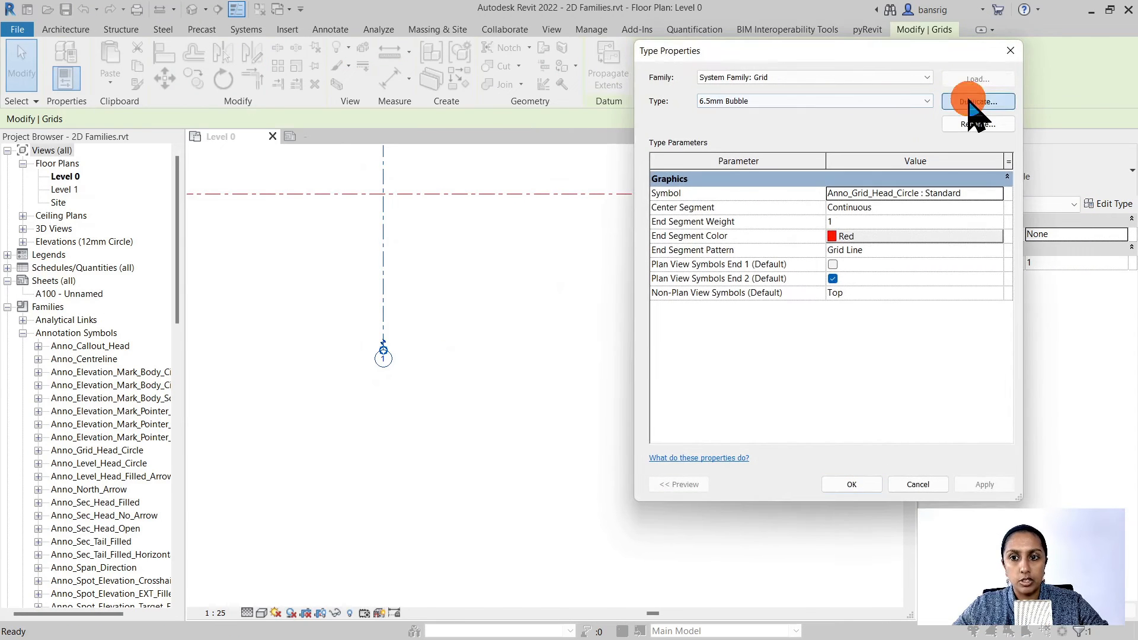
{"action": "left_click", "coordinate": [977, 100]}
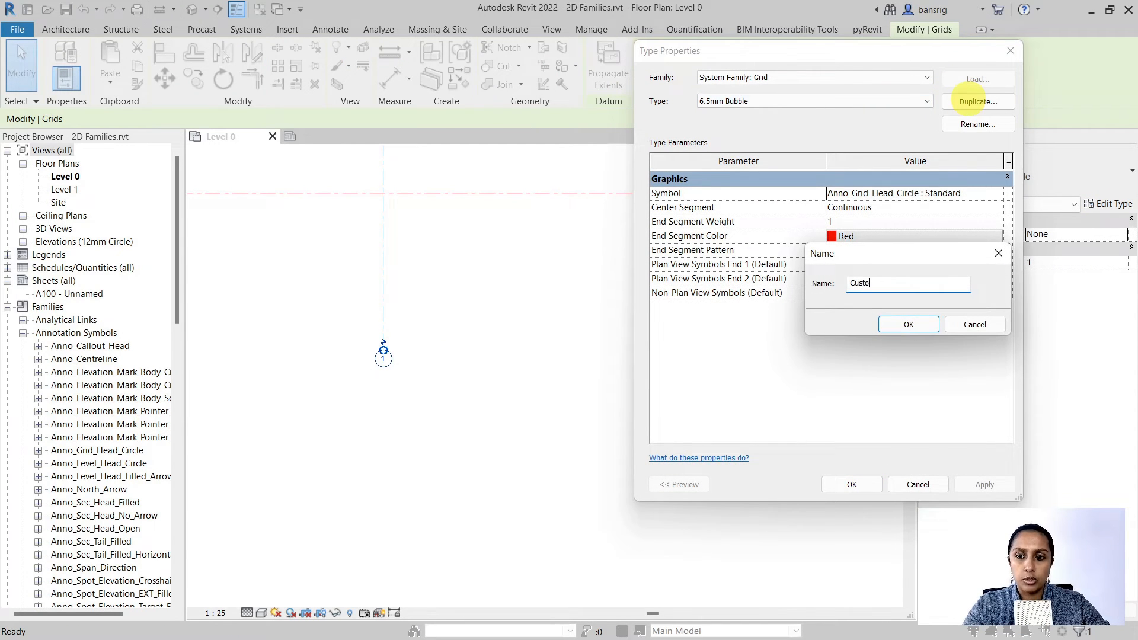
{"action": "left_click", "coordinate": [908, 324]}
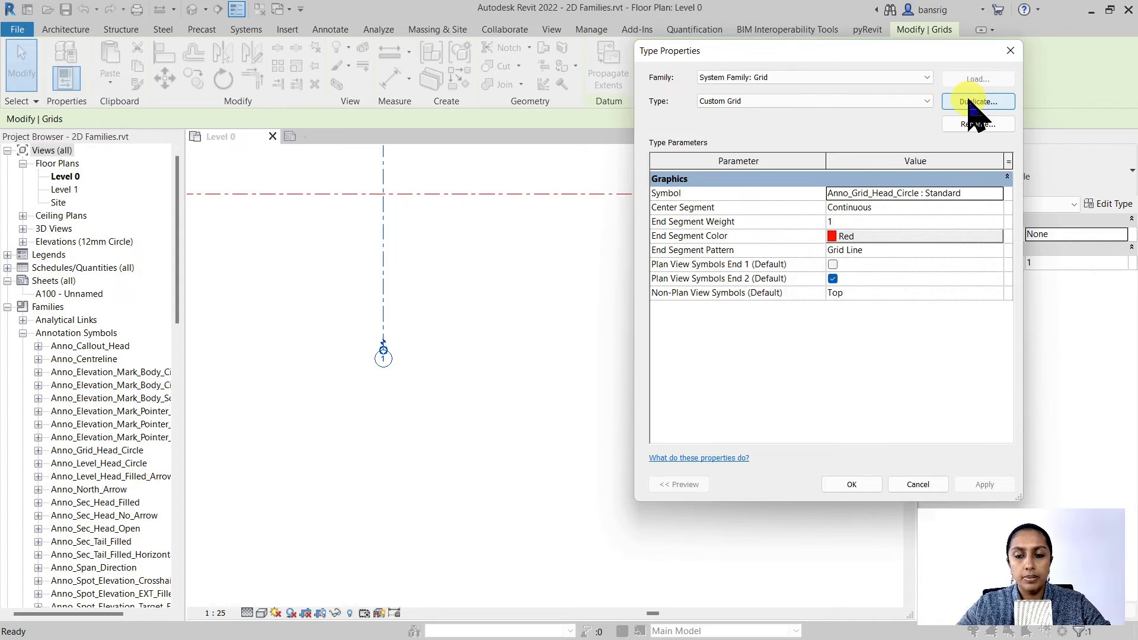
{"action": "mouse_move", "coordinate": [763, 261]}
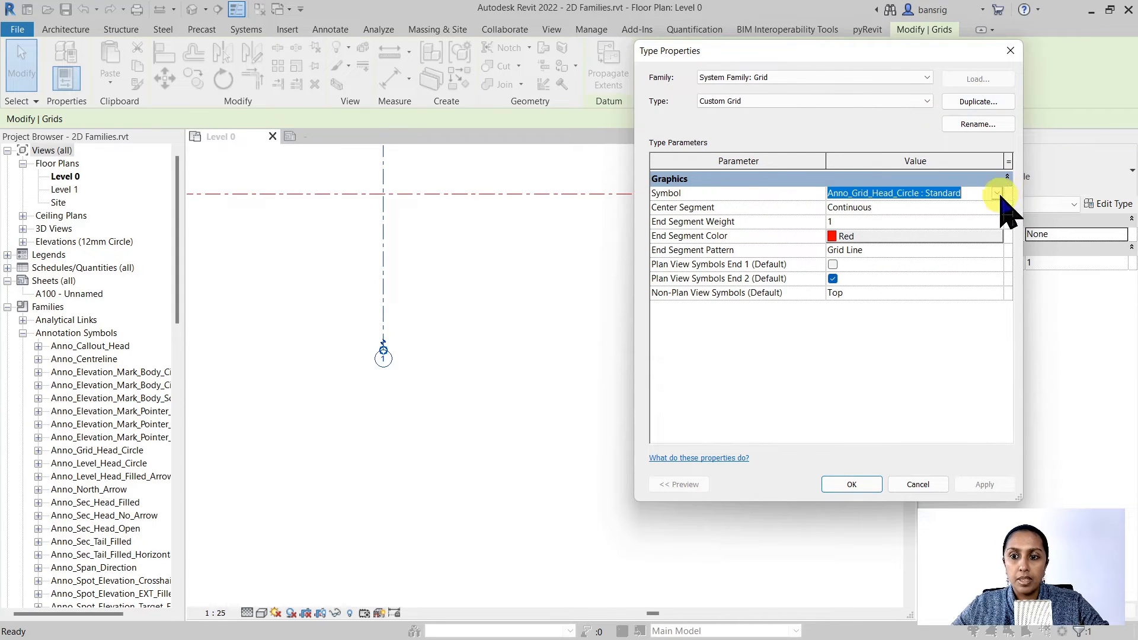
{"action": "left_click", "coordinate": [997, 193]}
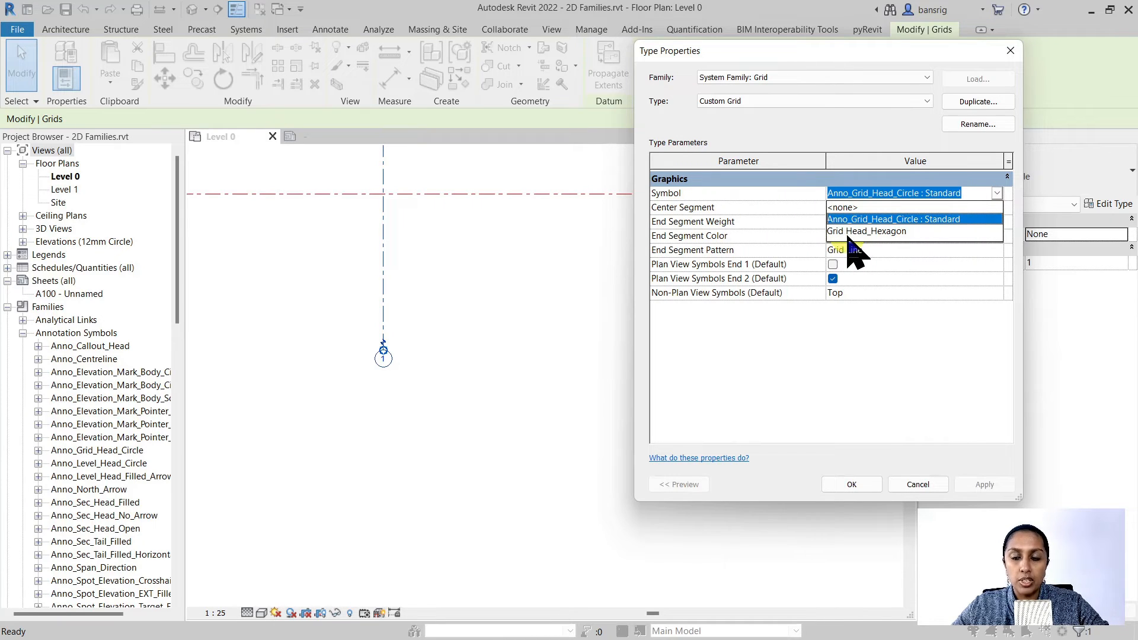
{"action": "left_click", "coordinate": [867, 230]}
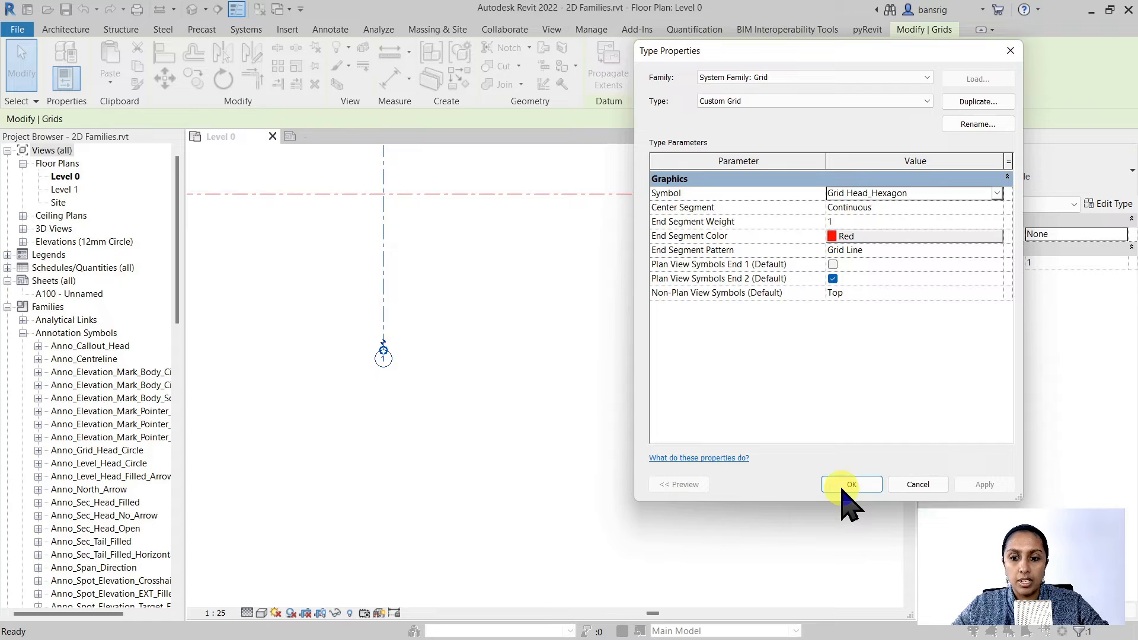
{"action": "left_click", "coordinate": [851, 485]}
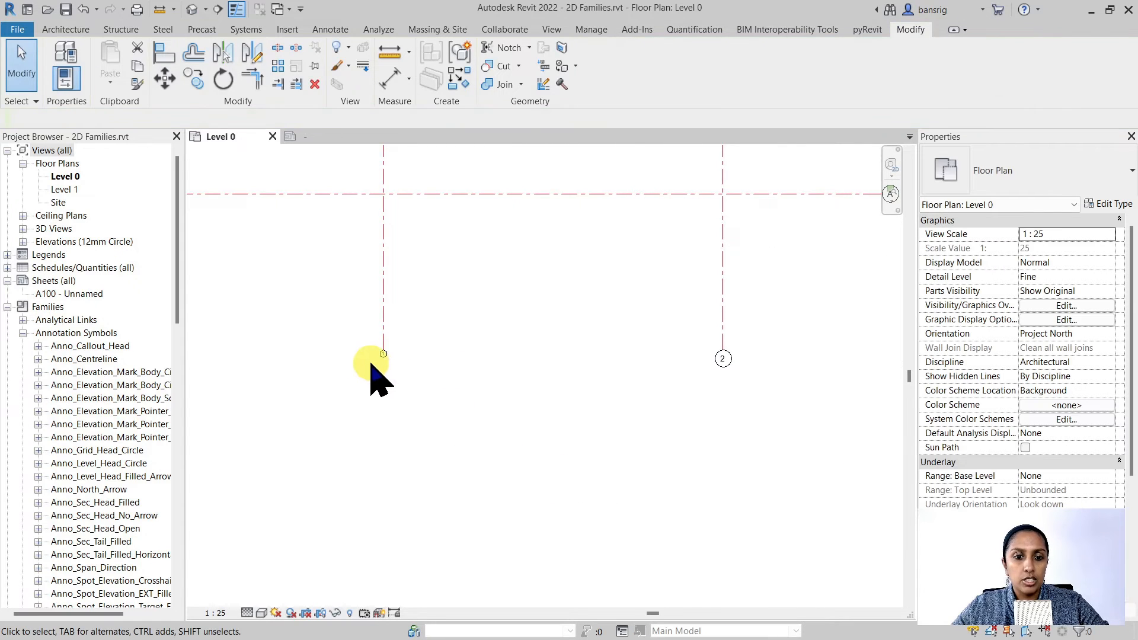
{"action": "left_click", "coordinate": [382, 354]}
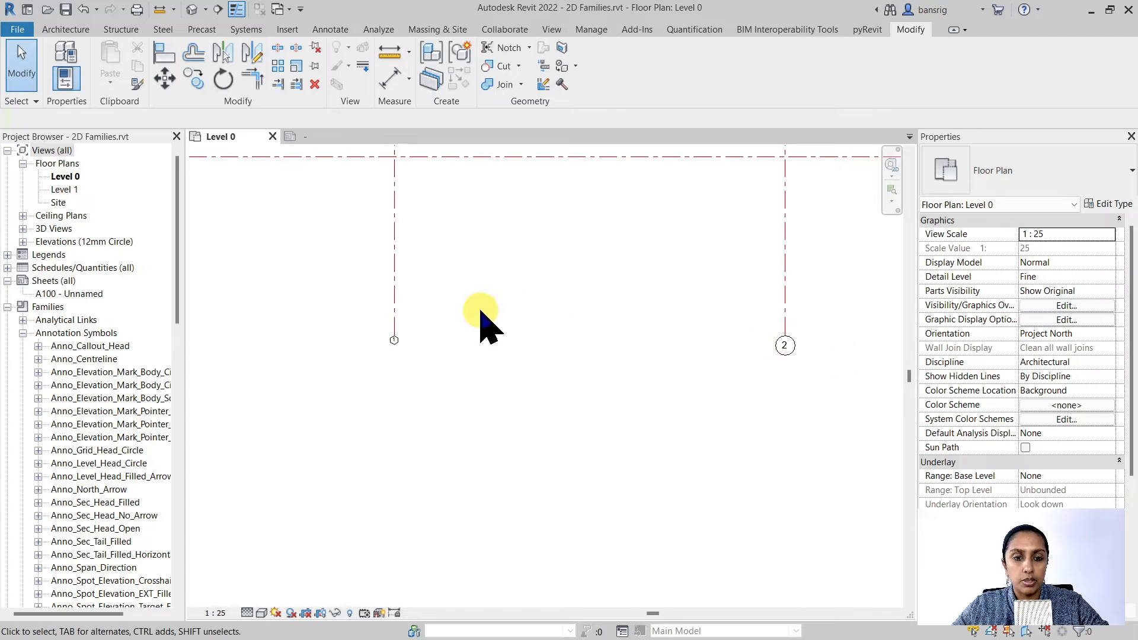
{"action": "mouse_move", "coordinate": [381, 374]}
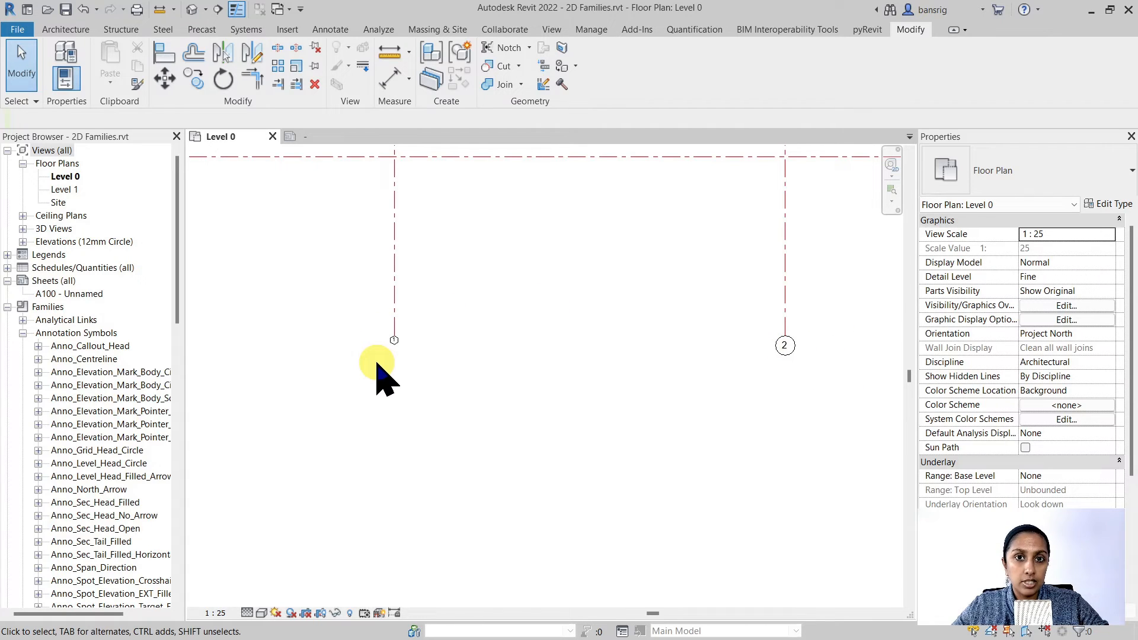
{"action": "mouse_move", "coordinate": [392, 378]}
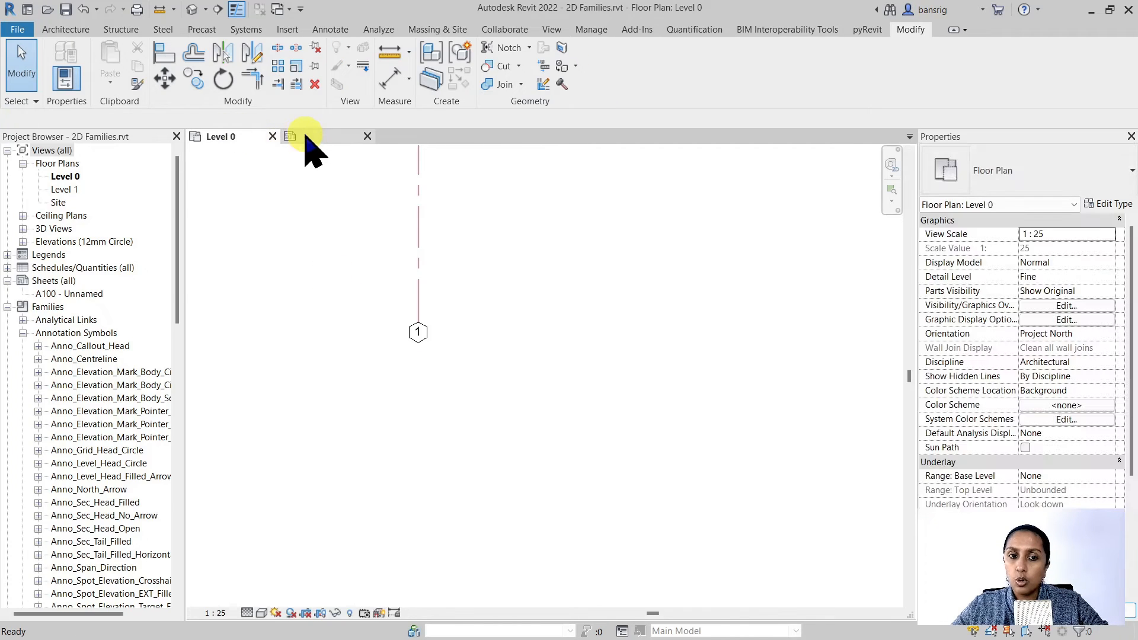
In the Grid Head_Hexagon family, set the W label type's colour to Red
{"action": "left_click", "coordinate": [291, 136]}
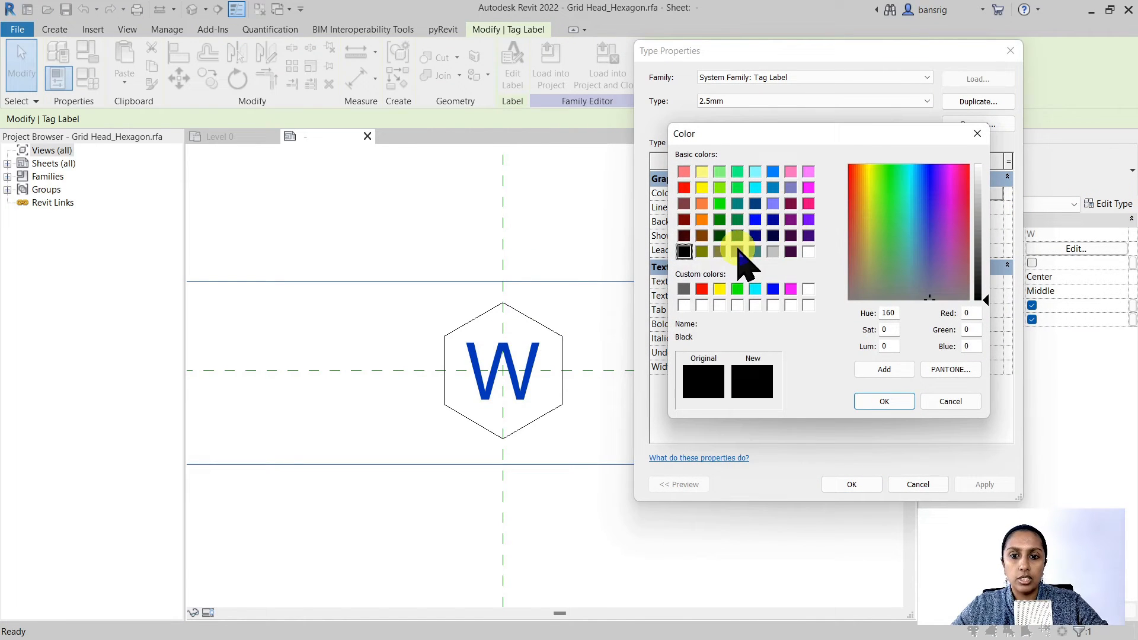
{"action": "left_click", "coordinate": [884, 401]}
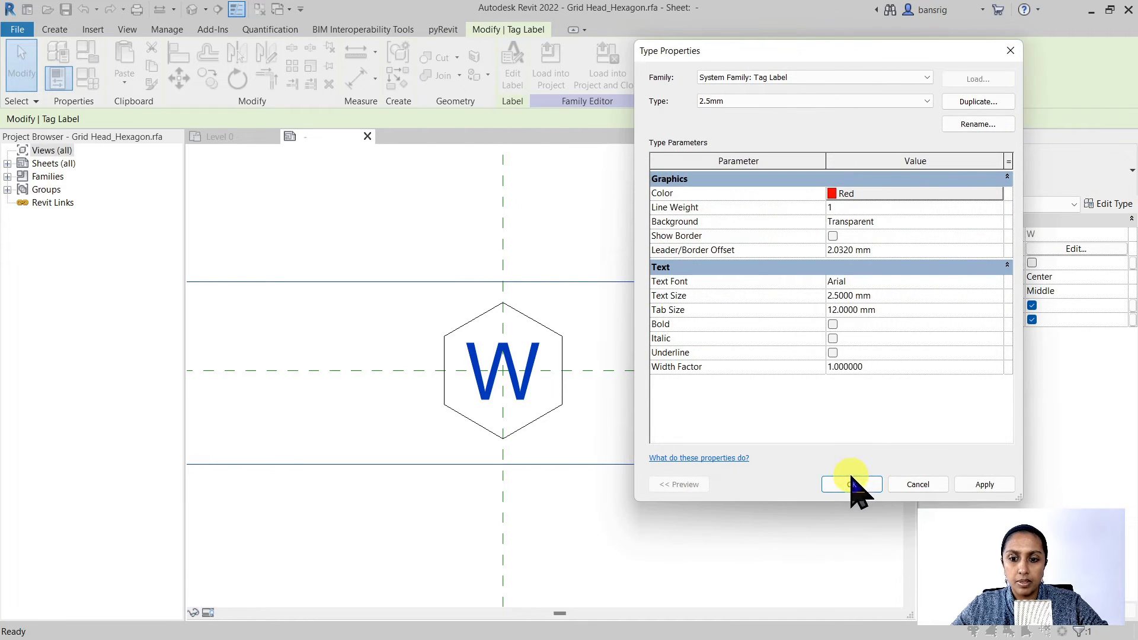
{"action": "left_click", "coordinate": [851, 485]}
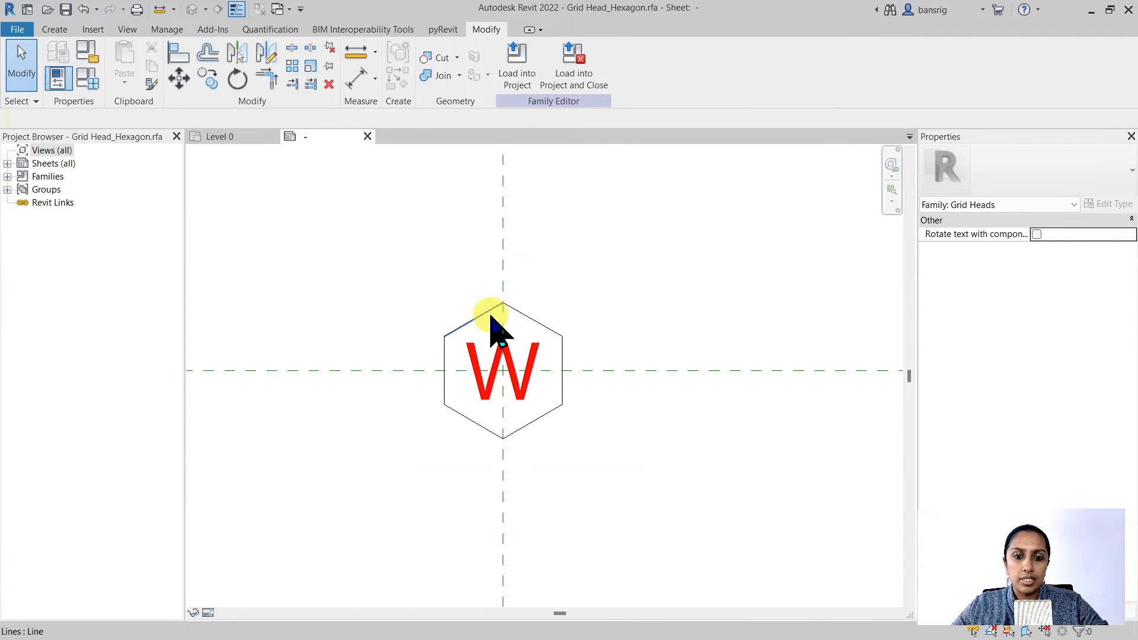
{"action": "left_click", "coordinate": [488, 312]}
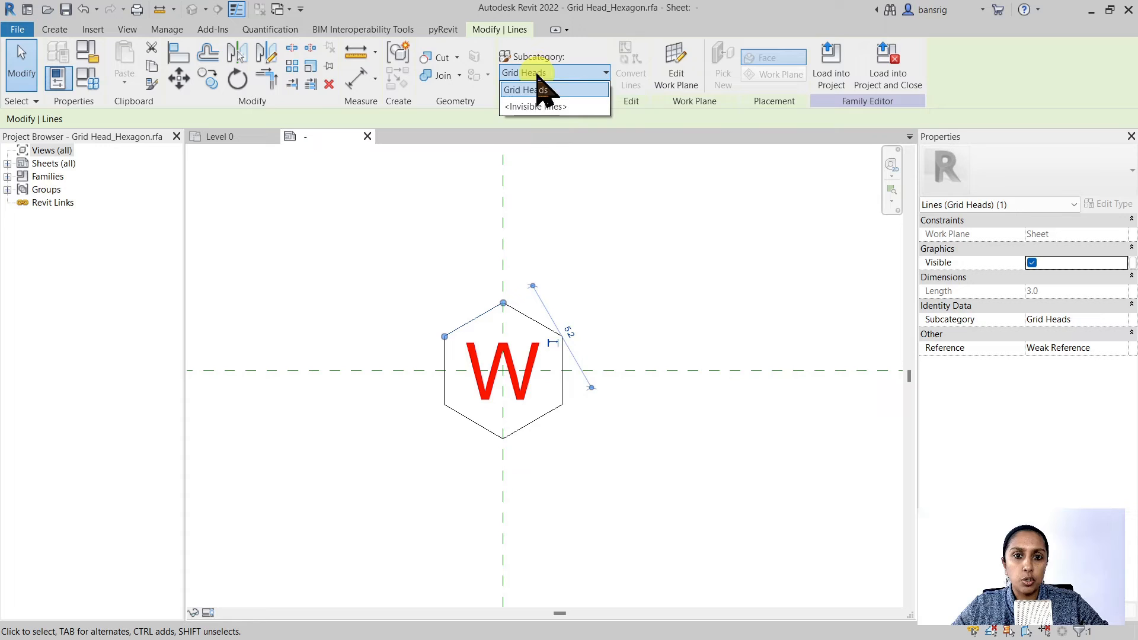
{"action": "mouse_move", "coordinate": [537, 107]}
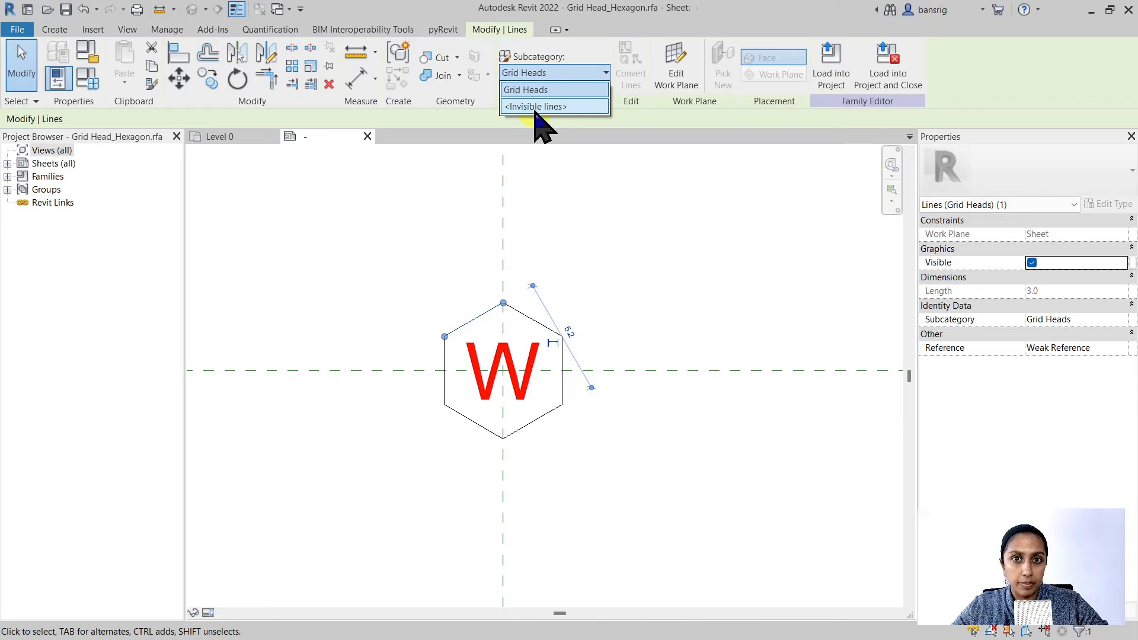
{"action": "left_click", "coordinate": [555, 90]}
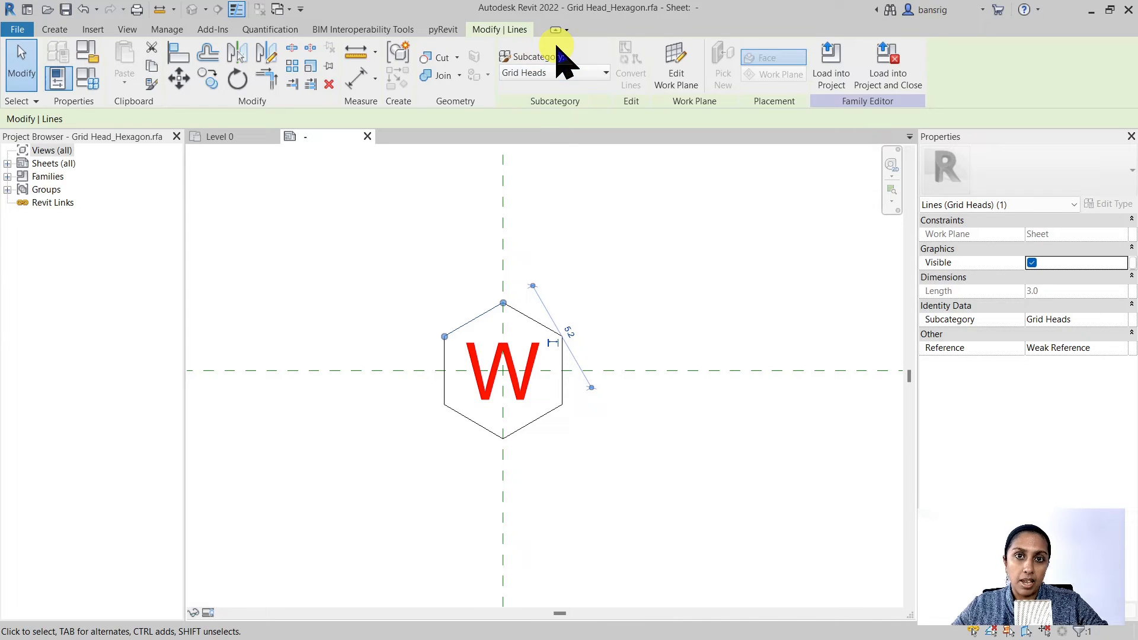
{"action": "left_click", "coordinate": [166, 29]}
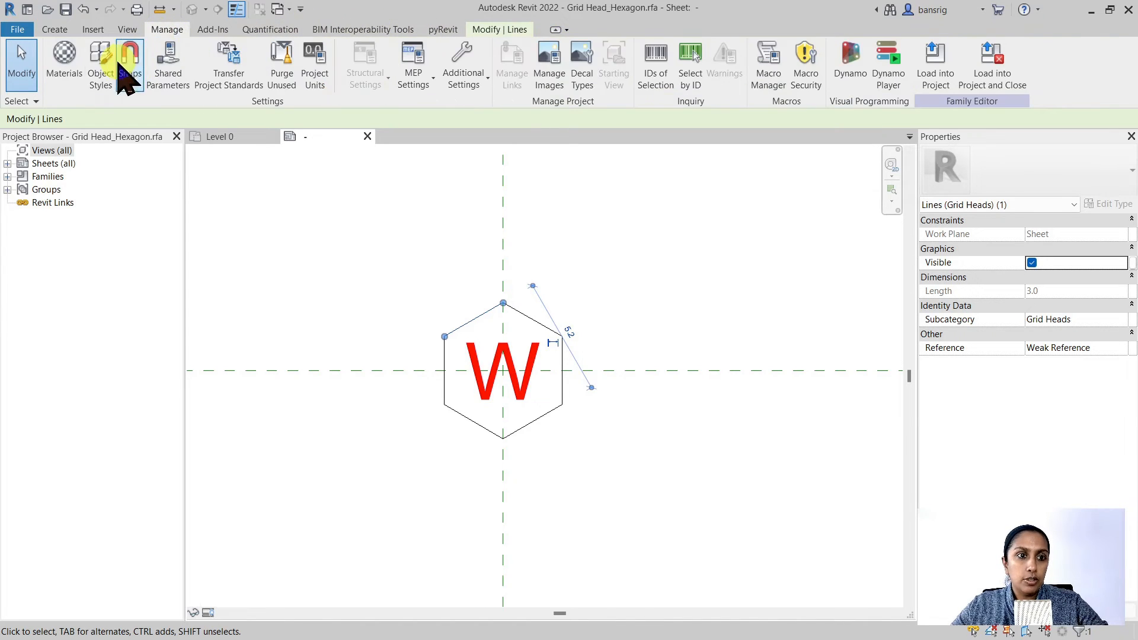
Add a Red Line subcategory under Grid Heads with a red line colour
{"action": "left_click", "coordinate": [100, 64]}
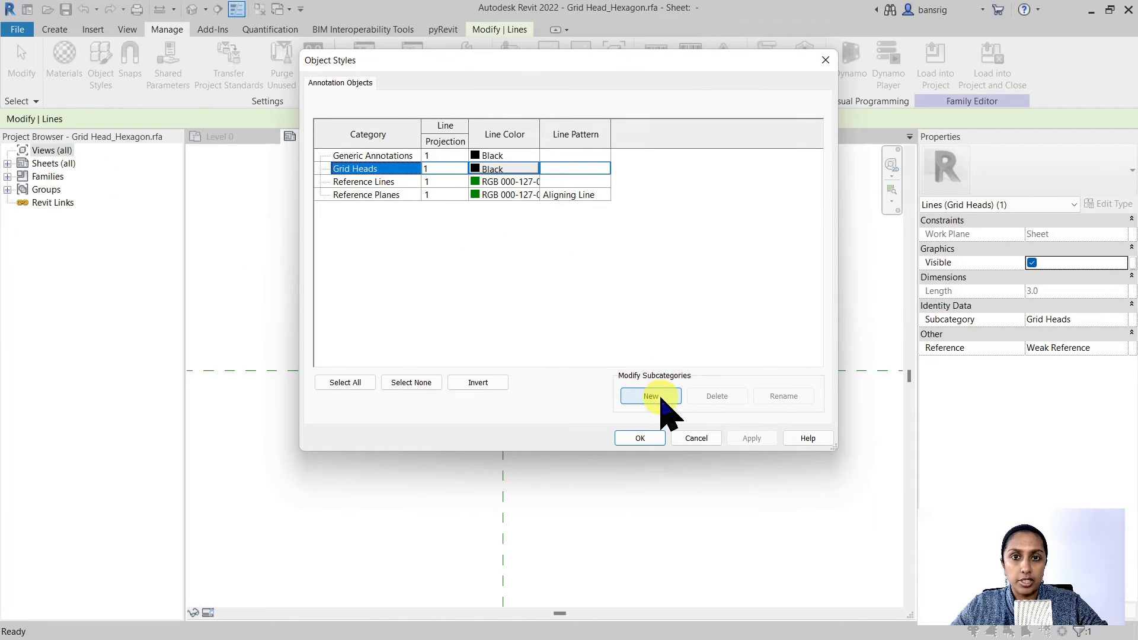
{"action": "left_click", "coordinate": [650, 395]}
{"action": "type", "text": "Red L"}
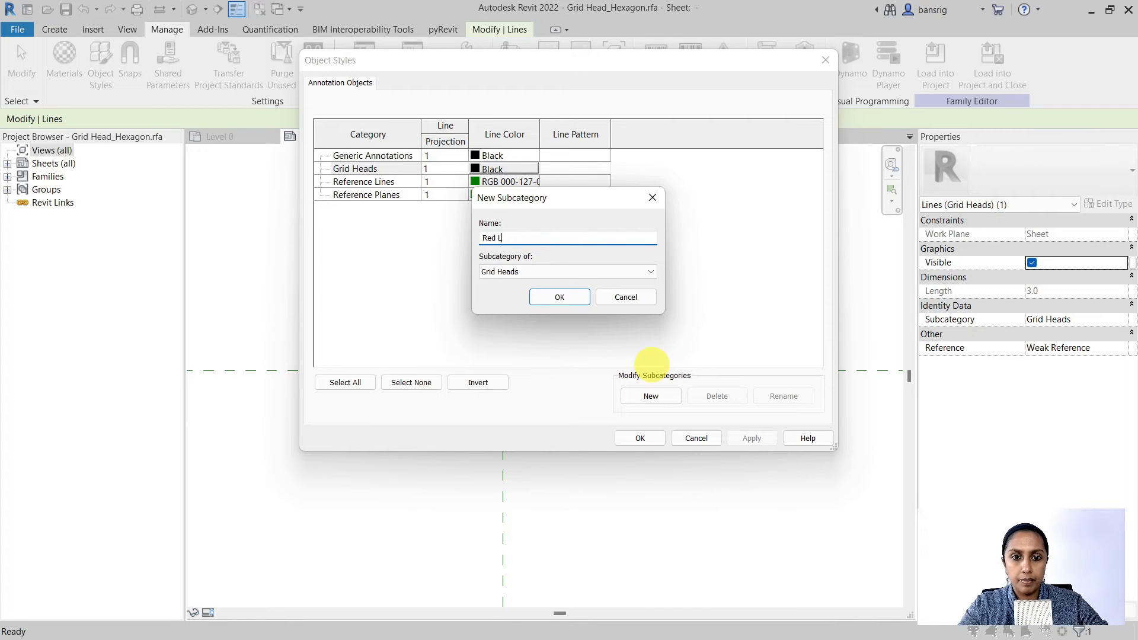
{"action": "left_click", "coordinate": [559, 297]}
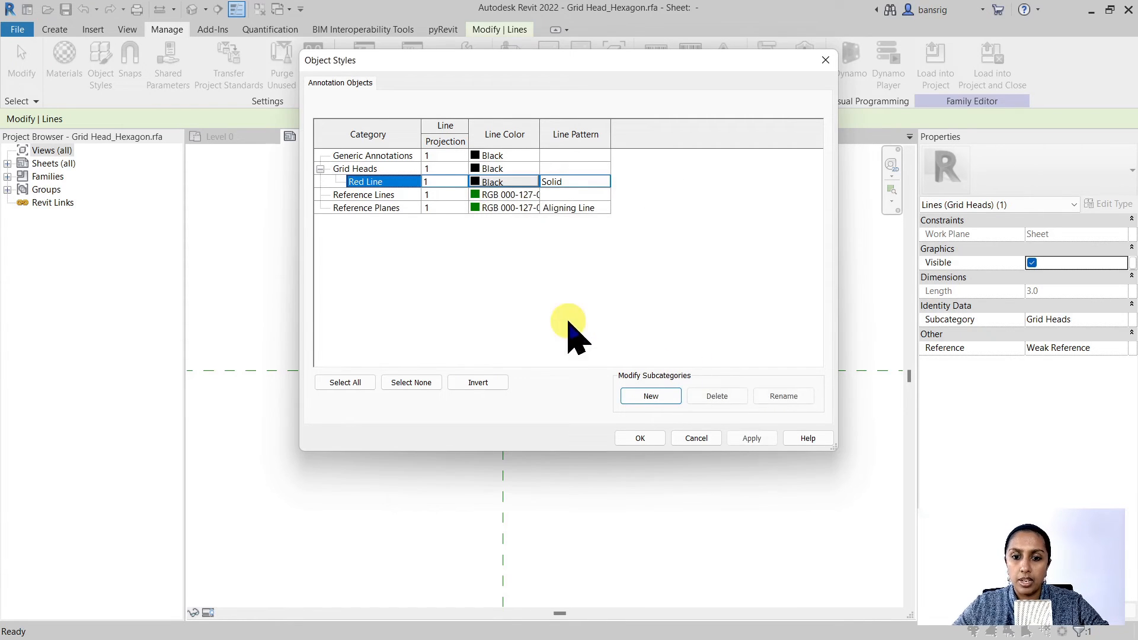
{"action": "left_click", "coordinate": [491, 181]}
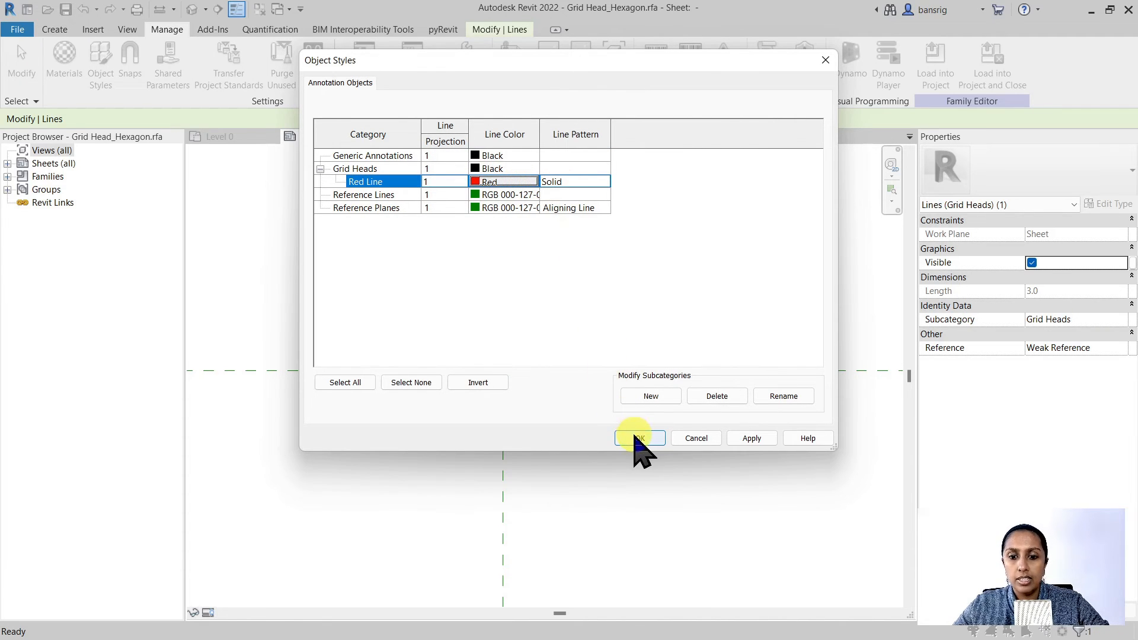
{"action": "left_click", "coordinate": [638, 437]}
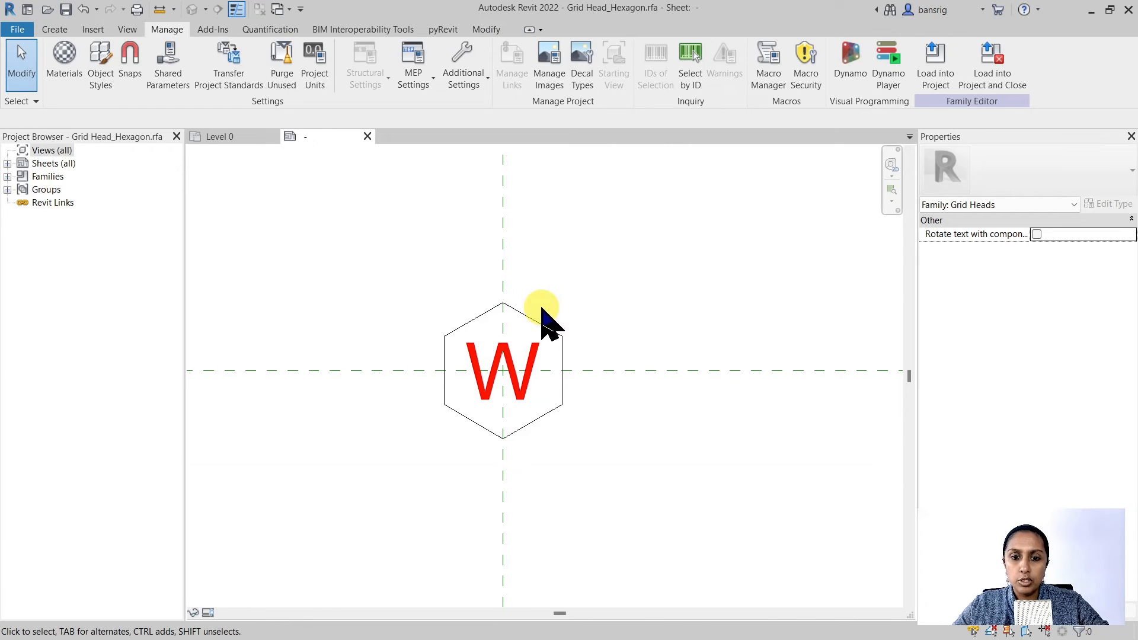
{"action": "mouse_move", "coordinate": [541, 330]}
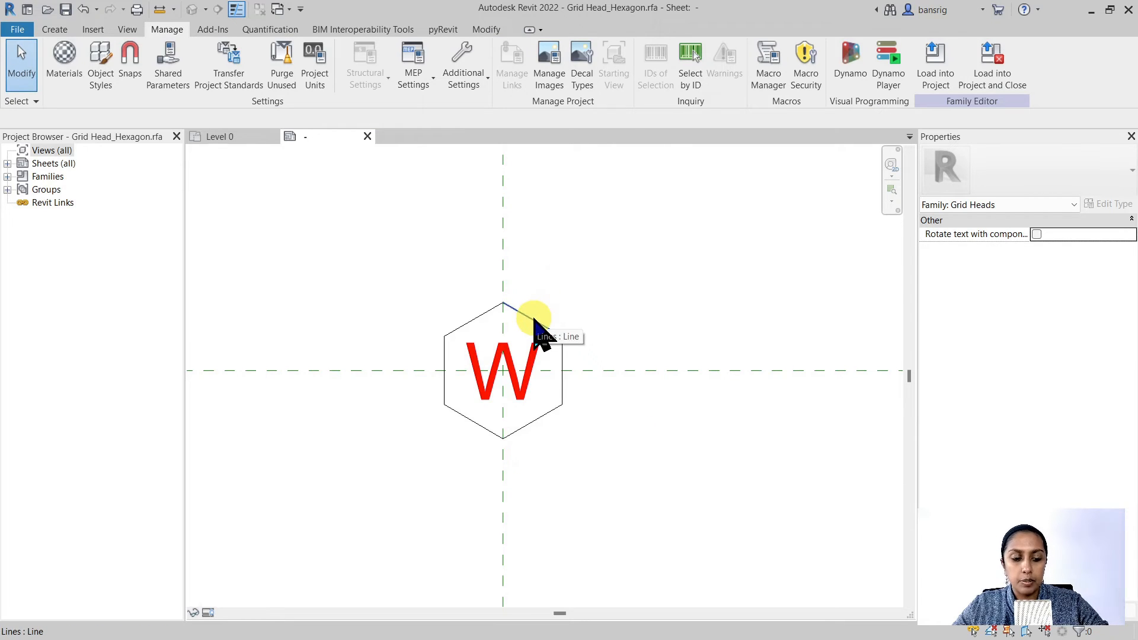
Select the hexagon's lines to assign the Red Line subcategory before loading into the project
{"action": "left_click", "coordinate": [533, 319]}
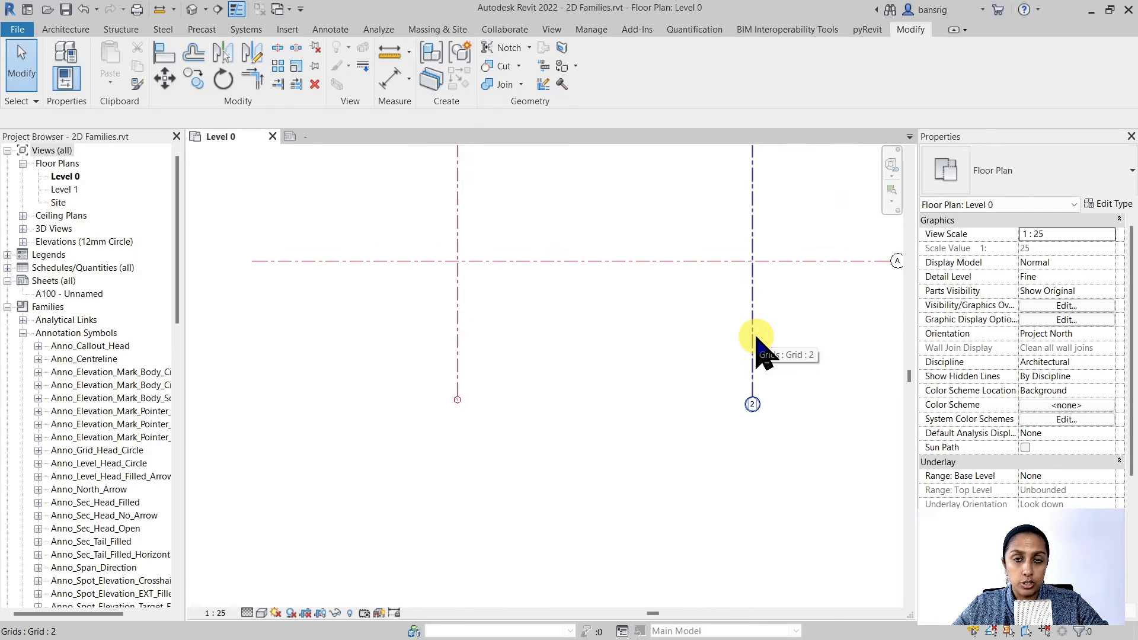
Select grid 2 and all grid instances visible in the Level 0 view
{"action": "left_click", "coordinate": [752, 342]}
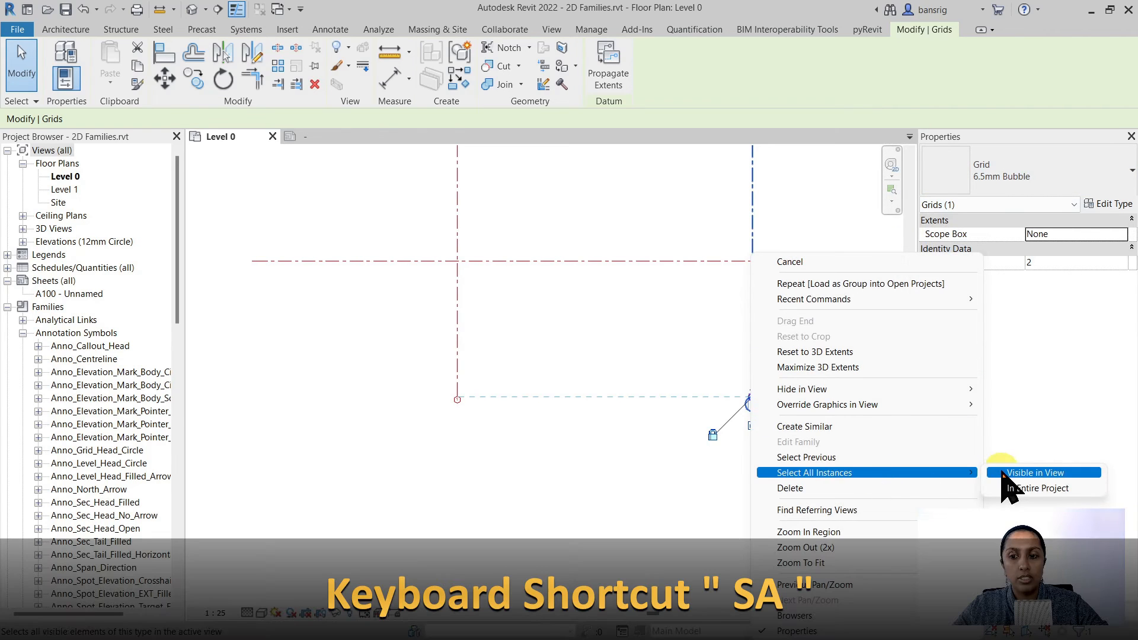
{"action": "left_click", "coordinate": [1039, 472]}
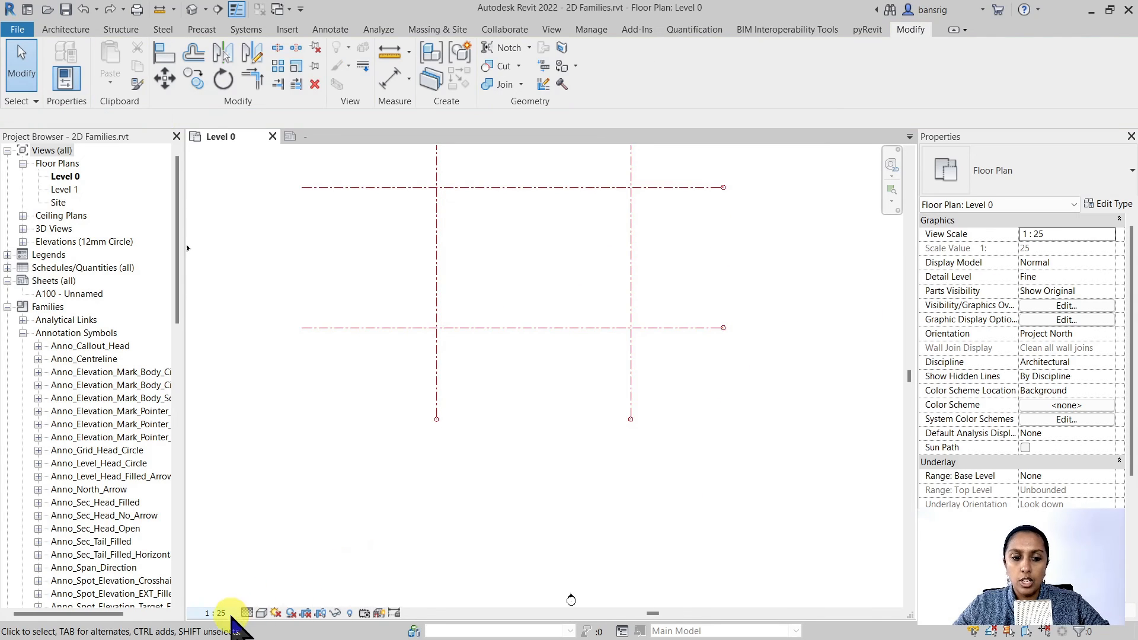
Change the Level 0 view scale to 1:100 and check grid 1's red hexagon head
{"action": "left_click", "coordinate": [210, 612]}
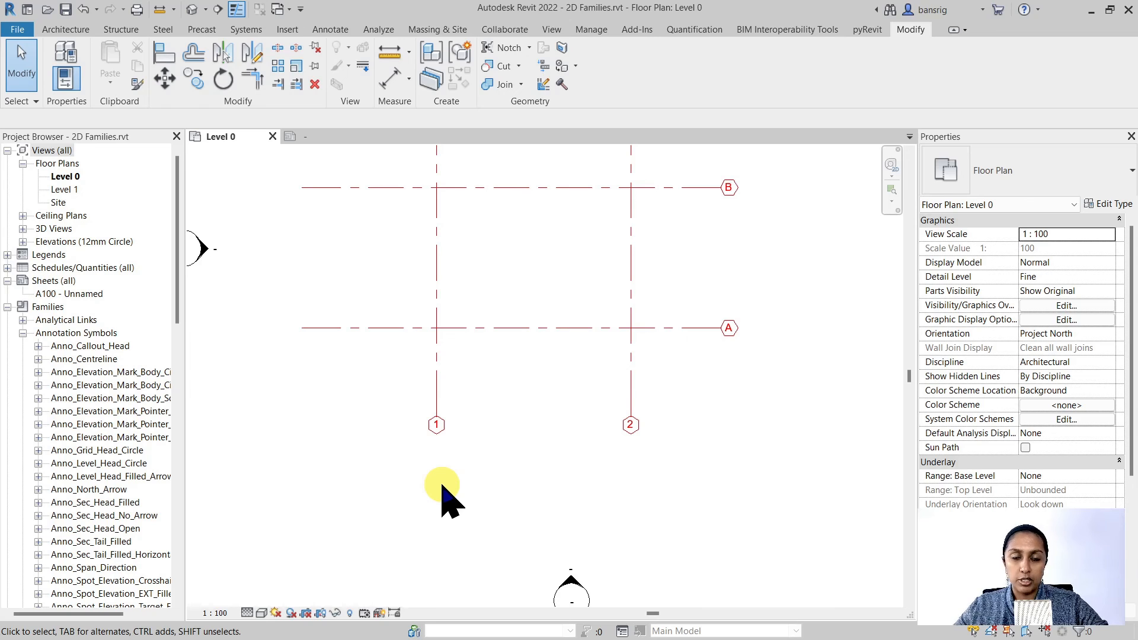
{"action": "left_click", "coordinate": [436, 407]}
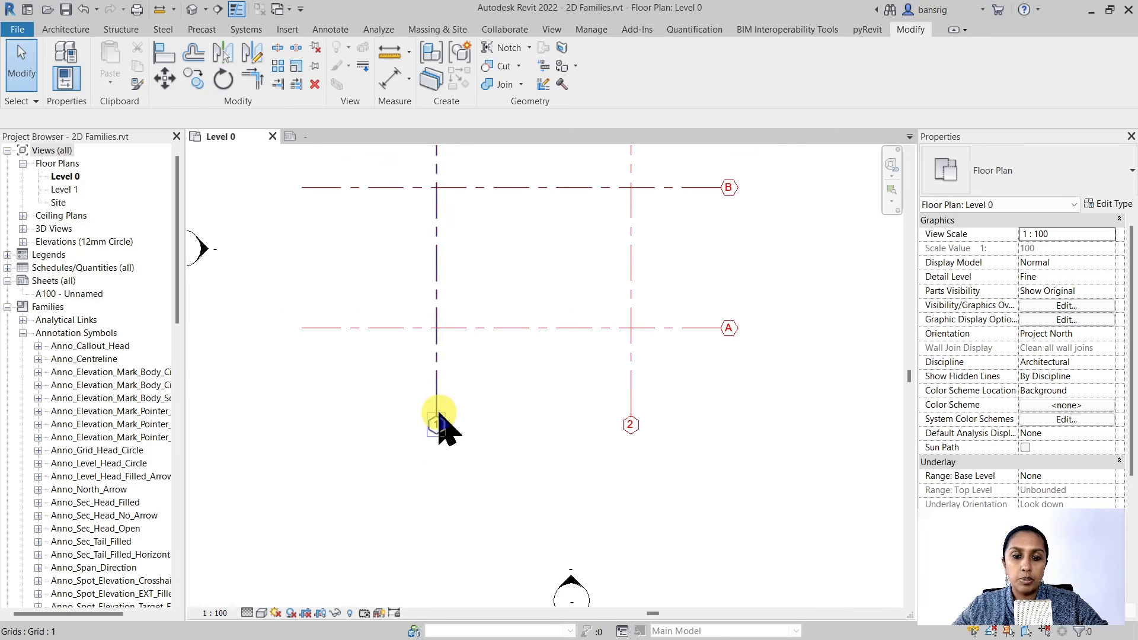